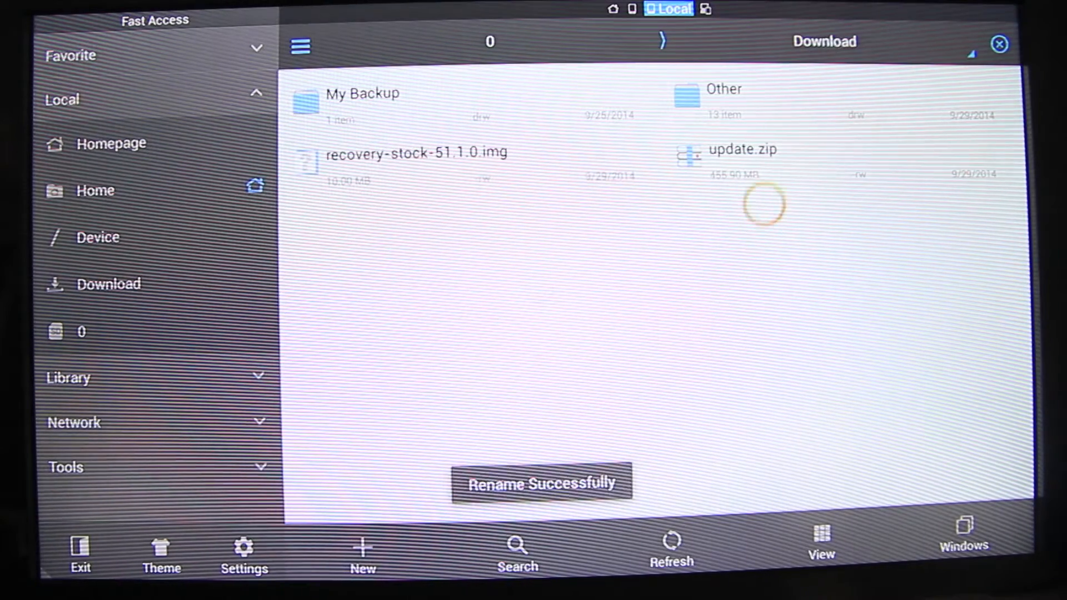
Rename recovery-stock-51.1.0.img in Download to recovery.img.
{"action": "left_click", "coordinate": [415, 153]}
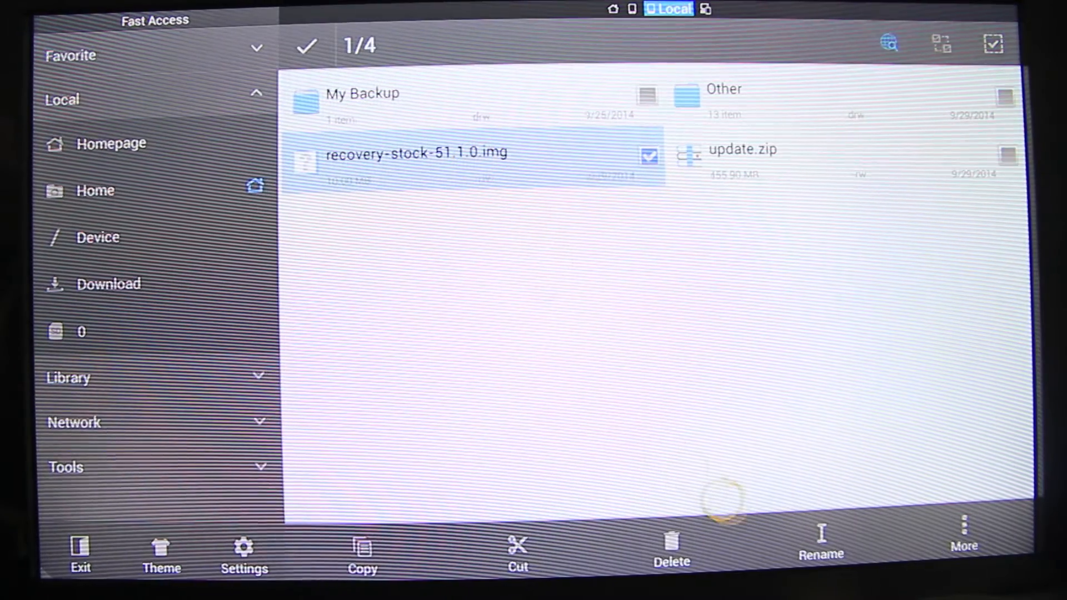
{"action": "left_click", "coordinate": [820, 545]}
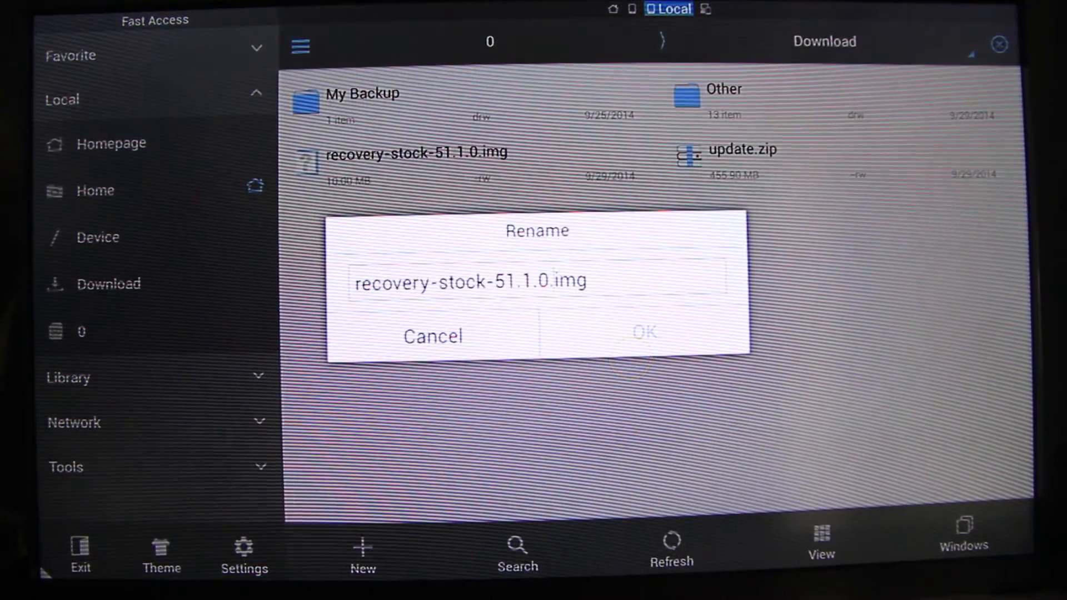
{"action": "type", "text": ".img"}
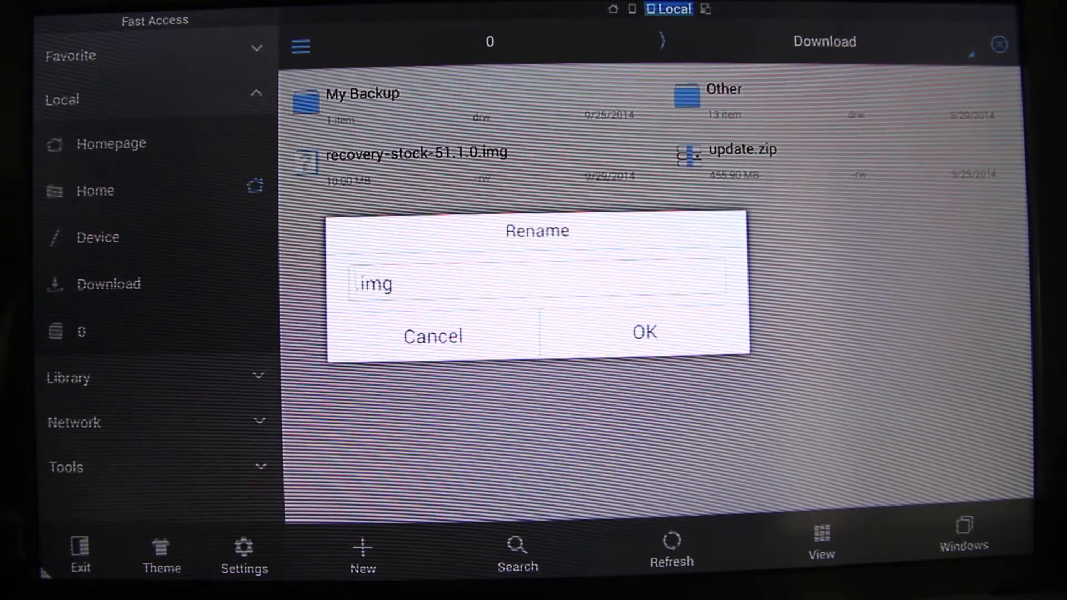
{"action": "type", "text": "re"}
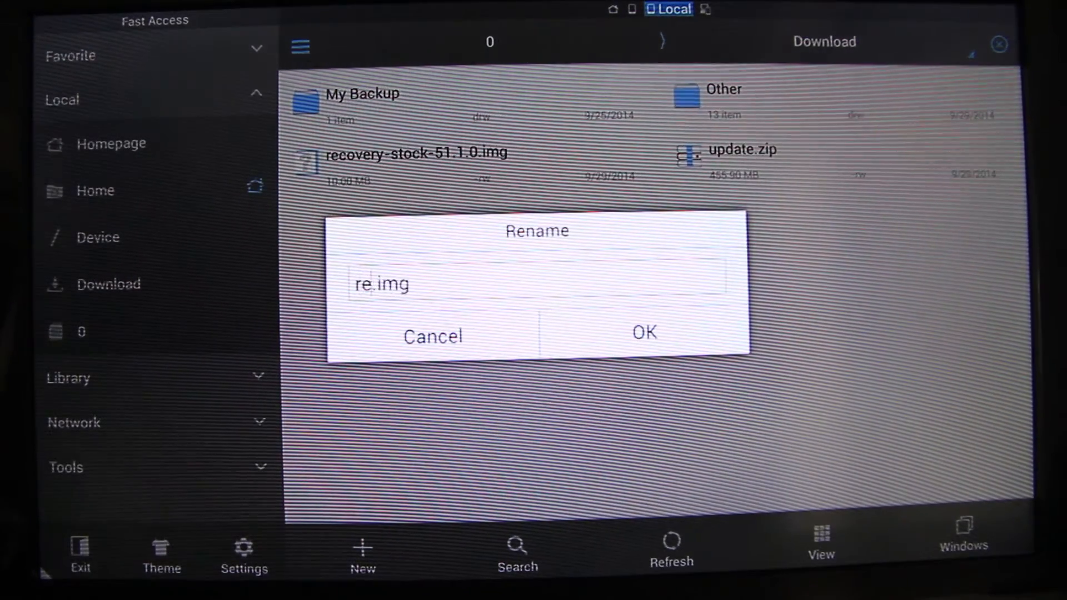
{"action": "type", "text": "cover"}
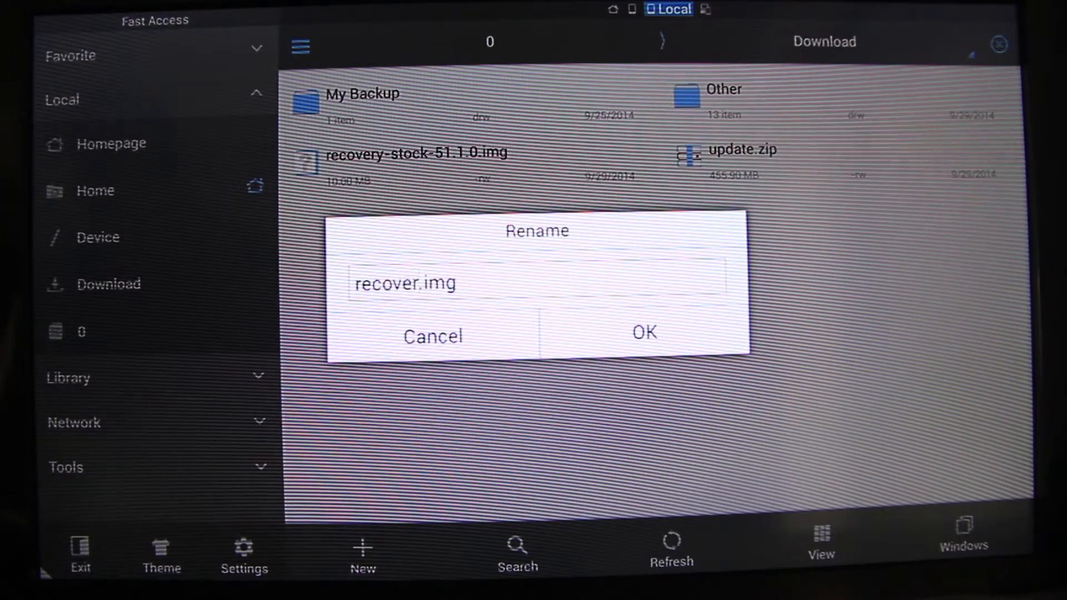
{"action": "type", "text": "y"}
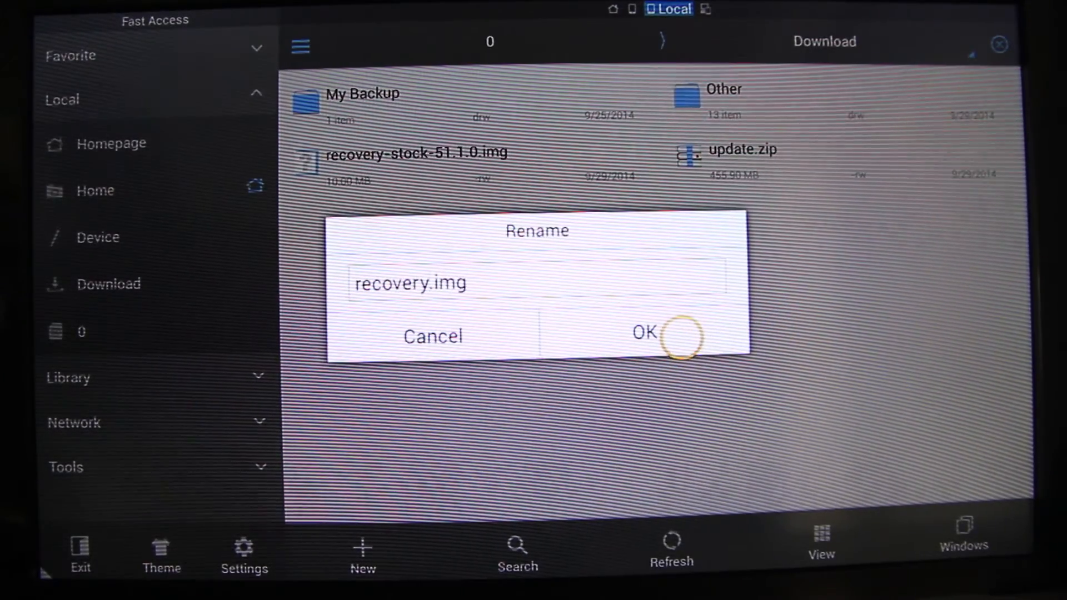
{"action": "left_click", "coordinate": [643, 333]}
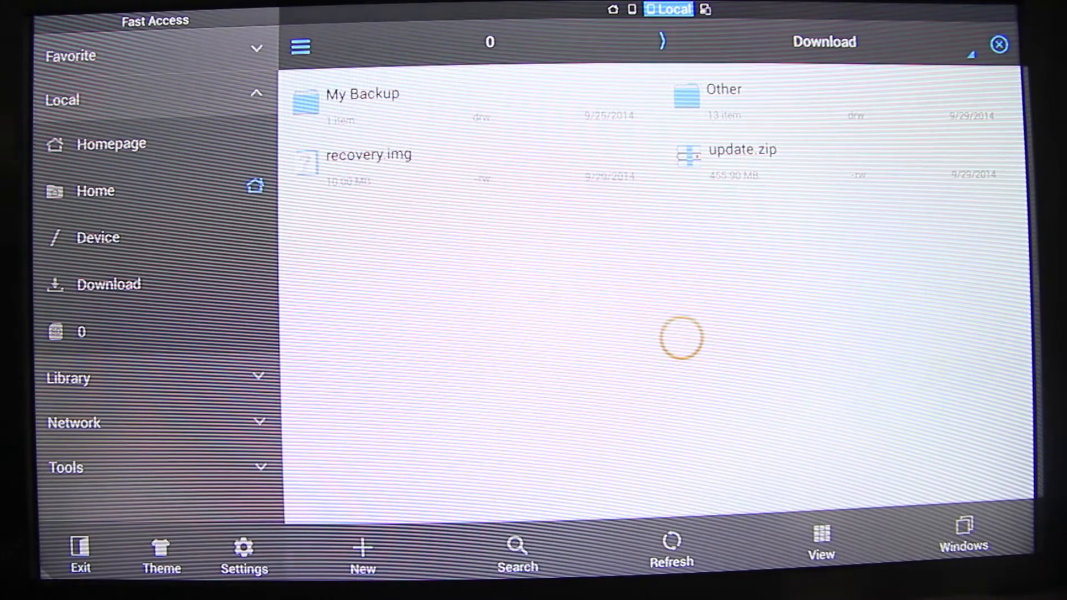
Cut recovery.img from the Download folder for moving.
{"action": "left_click", "coordinate": [369, 157]}
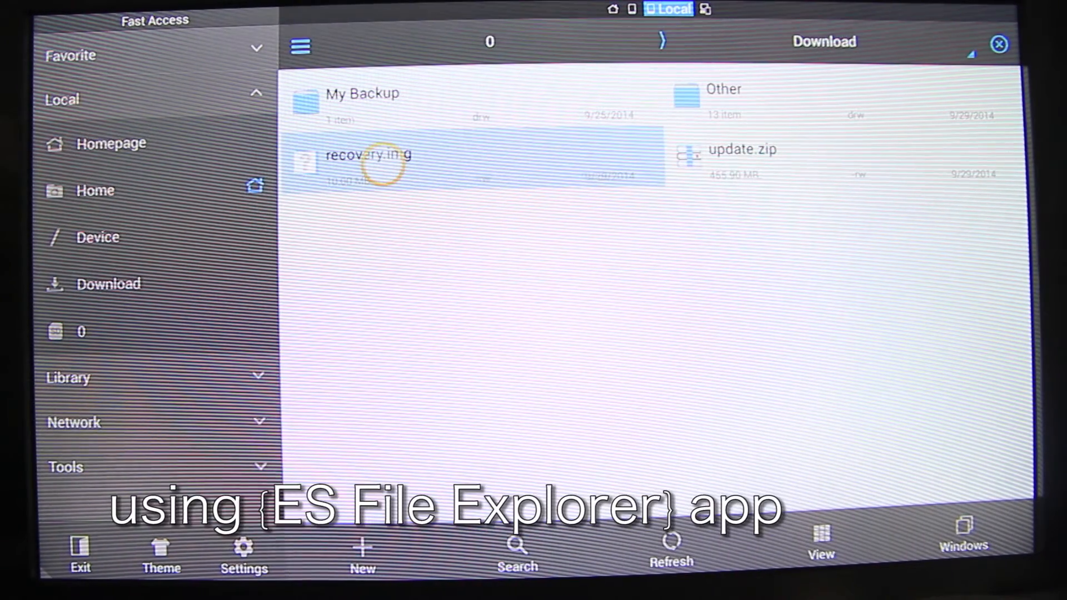
{"action": "left_click", "coordinate": [367, 163]}
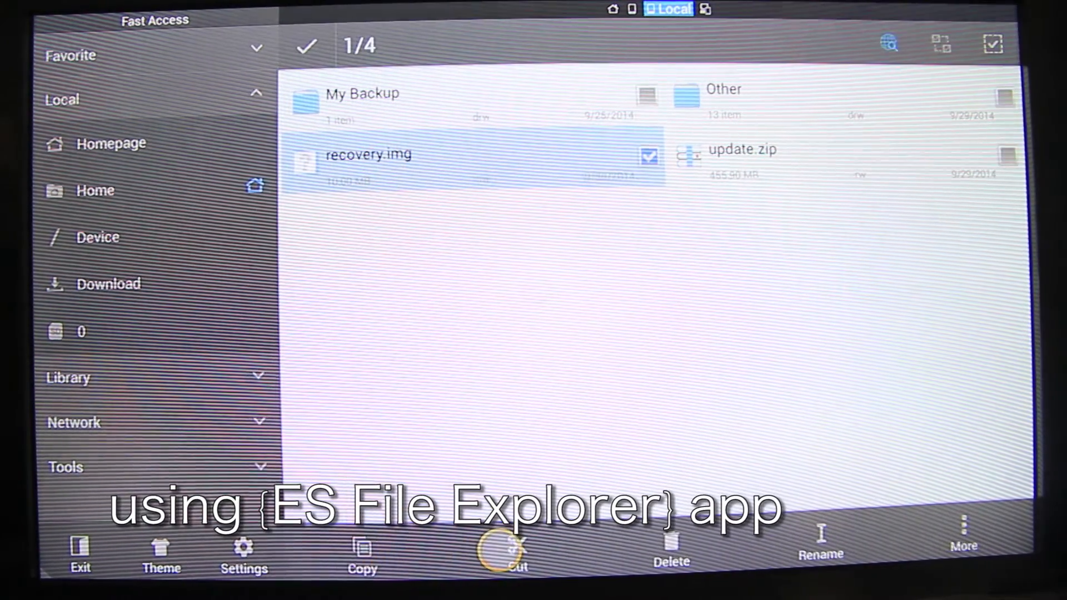
{"action": "left_click", "coordinate": [505, 551]}
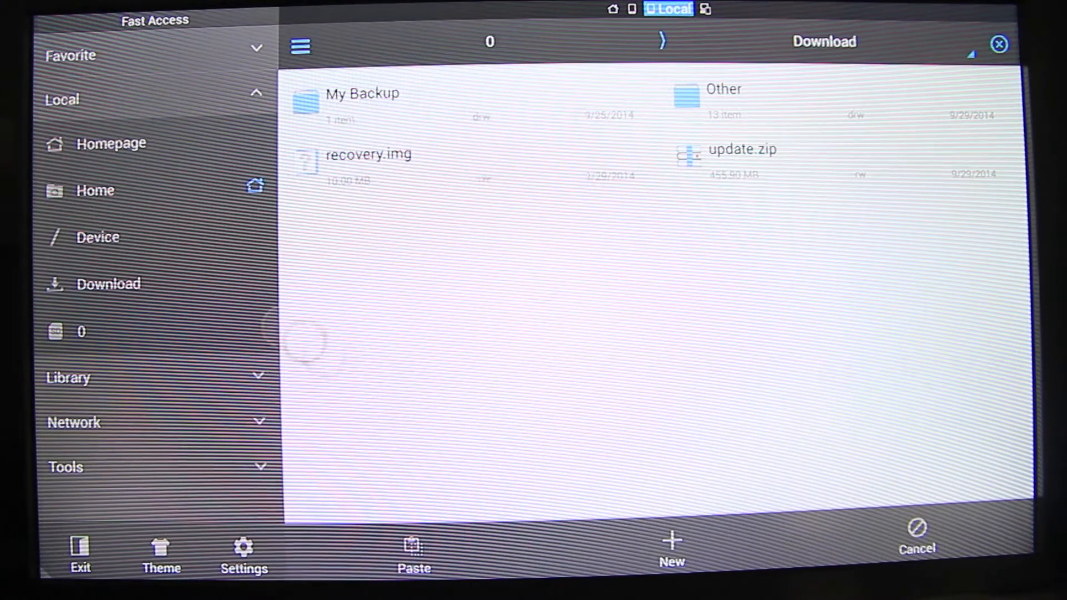
Navigate from the device root to storage/sdcard0.
{"action": "left_click", "coordinate": [97, 237]}
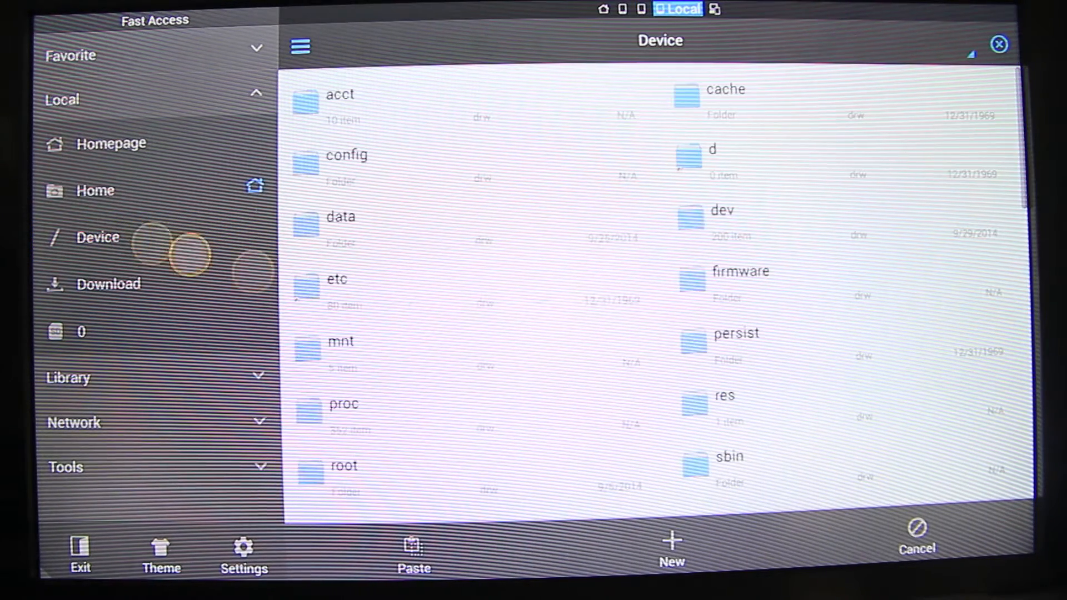
{"action": "scroll", "scroll_direction": "down", "scroll_amount": 3}
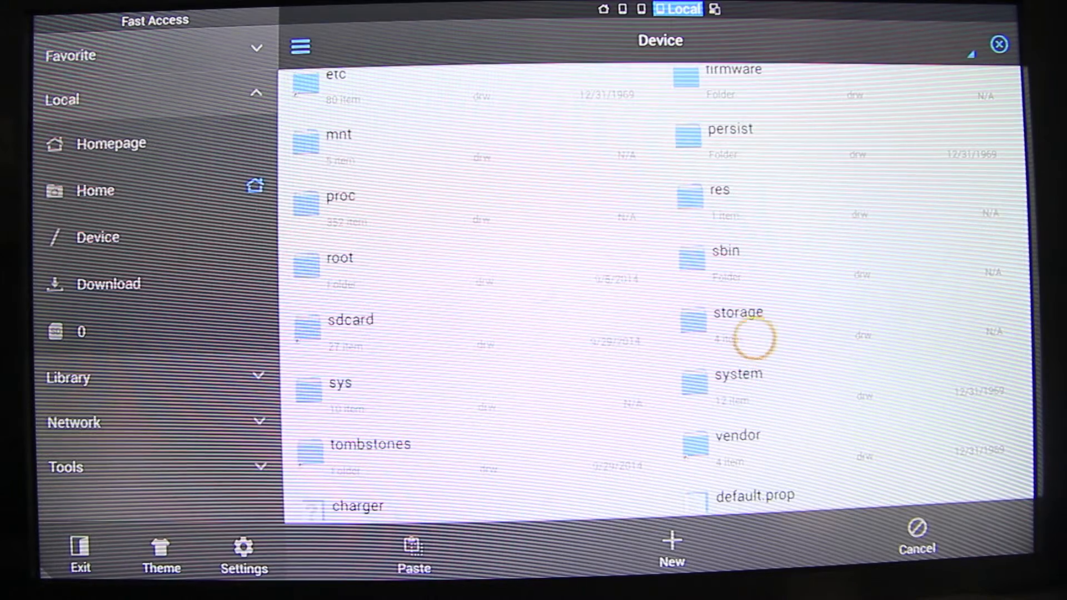
{"action": "double_click", "coordinate": [738, 313]}
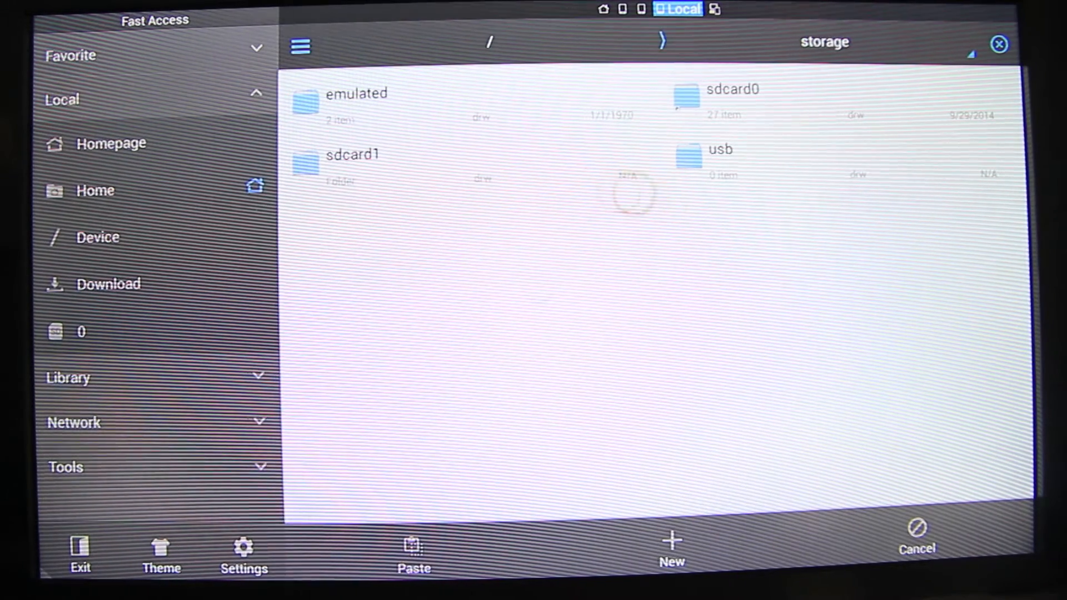
{"action": "left_click", "coordinate": [688, 99]}
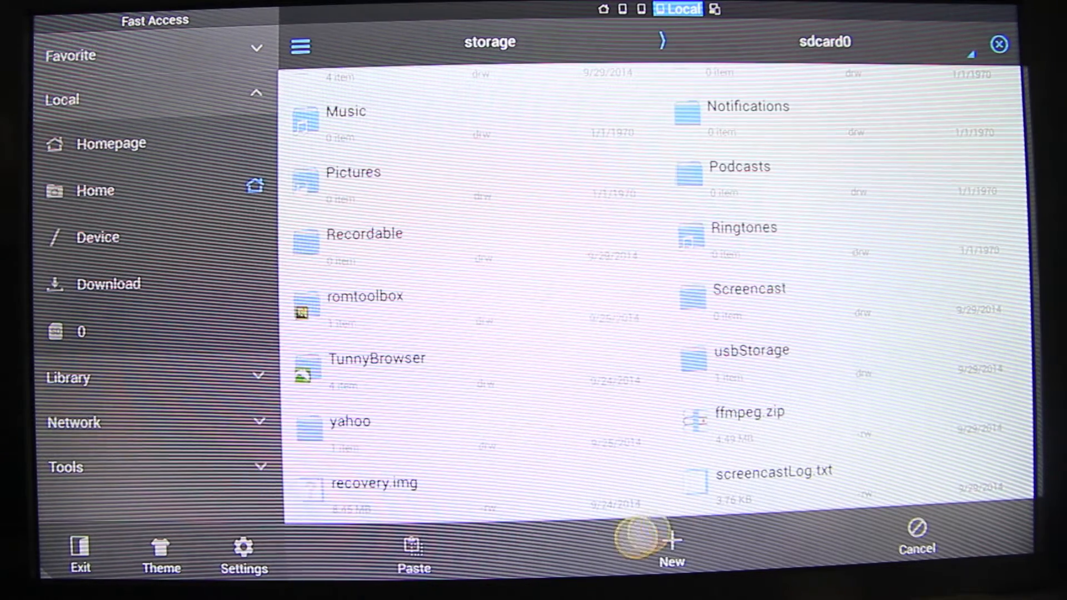
Paste recovery.img into sdcard0, overwriting the older copy, and hide the progress dialog.
{"action": "left_click", "coordinate": [413, 551]}
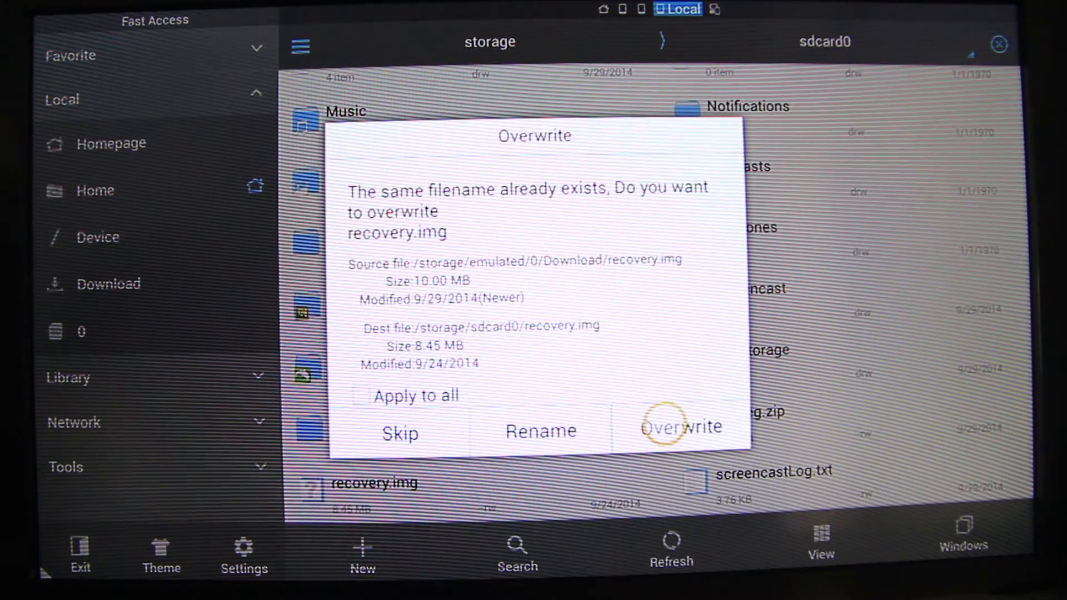
{"action": "left_click", "coordinate": [682, 428]}
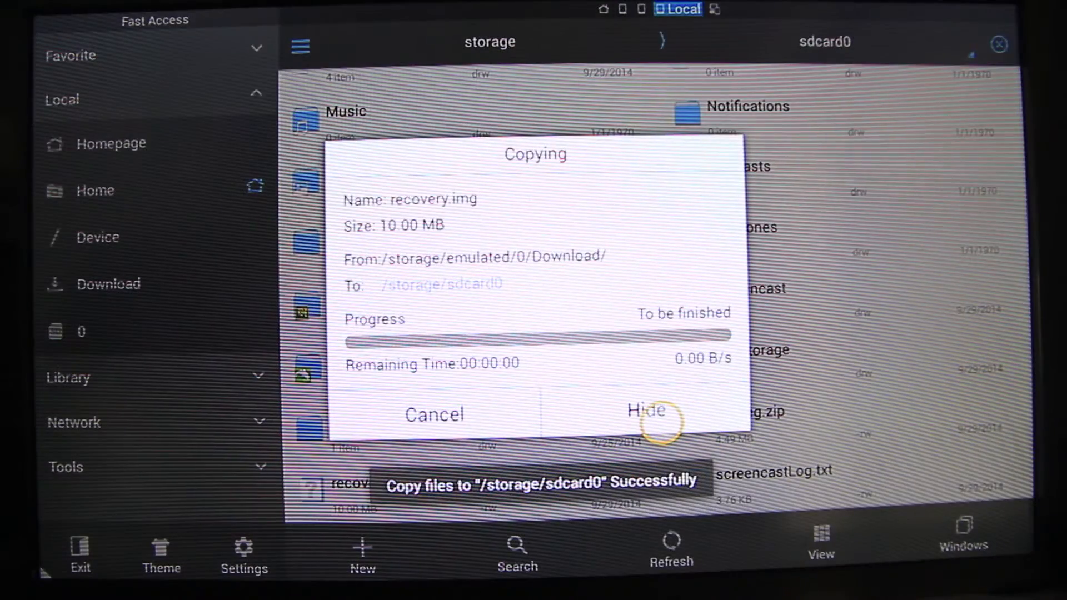
{"action": "left_click", "coordinate": [647, 413]}
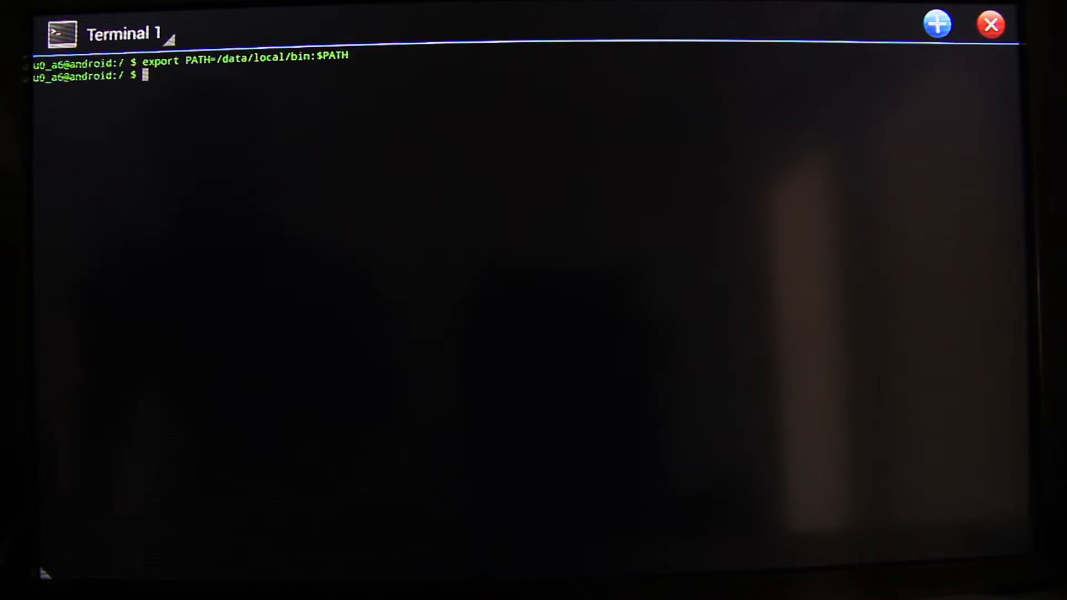
Start adb shell, switch to root with su, and begin a chmod command.
{"action": "type", "text": "adb shell"}
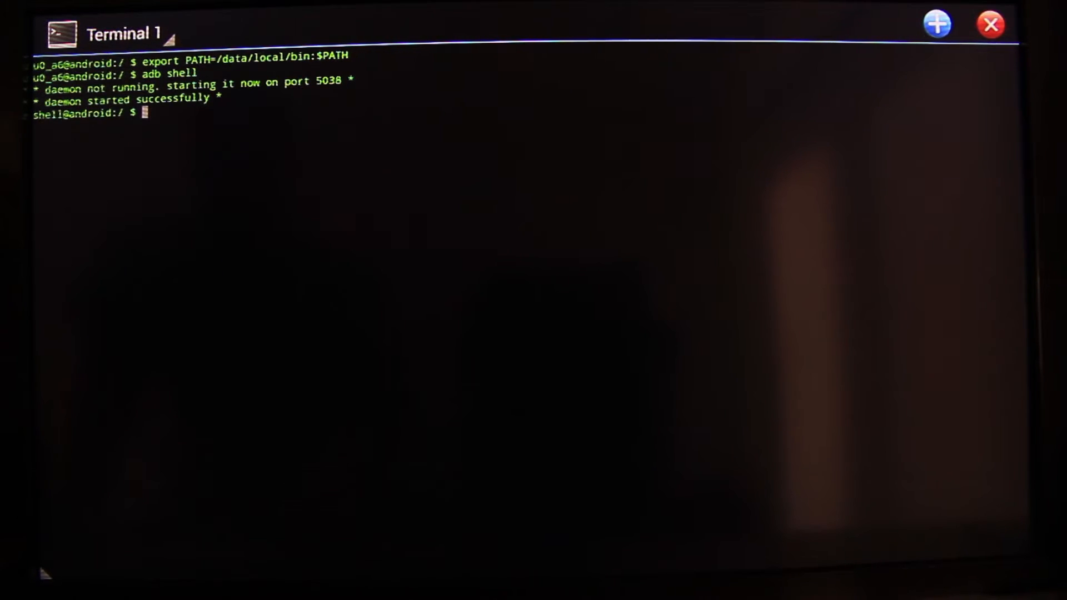
{"action": "type", "text": "su"}
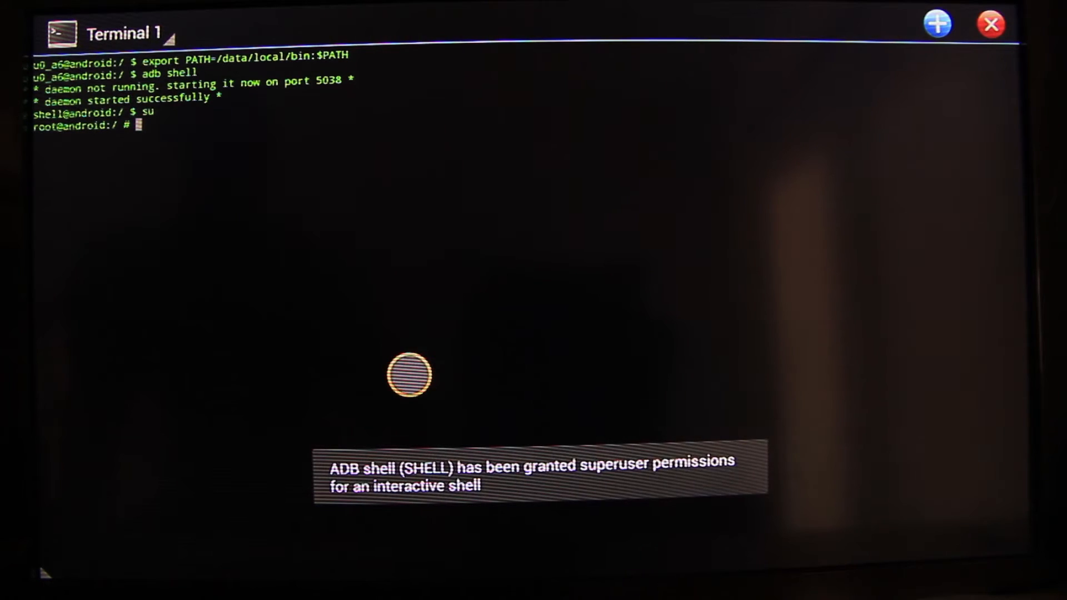
{"action": "type", "text": "chmod 7"}
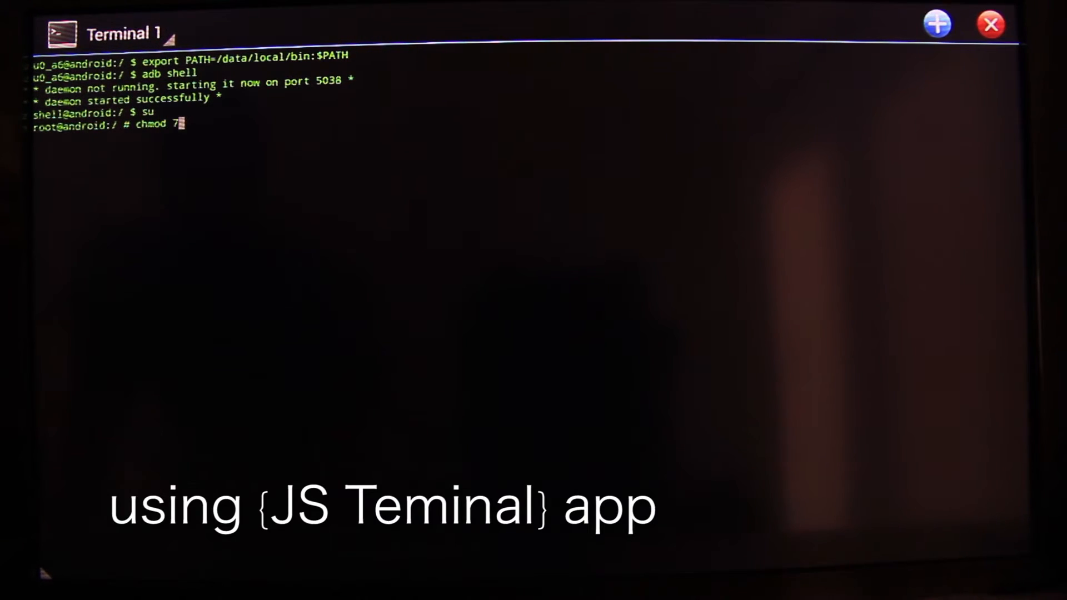
Chmod 777 /cache and /cache/recovery, cd into /cache/recovery, and echo --update_package=/cache/update.zip.
{"action": "type", "text": "77 /cache"}
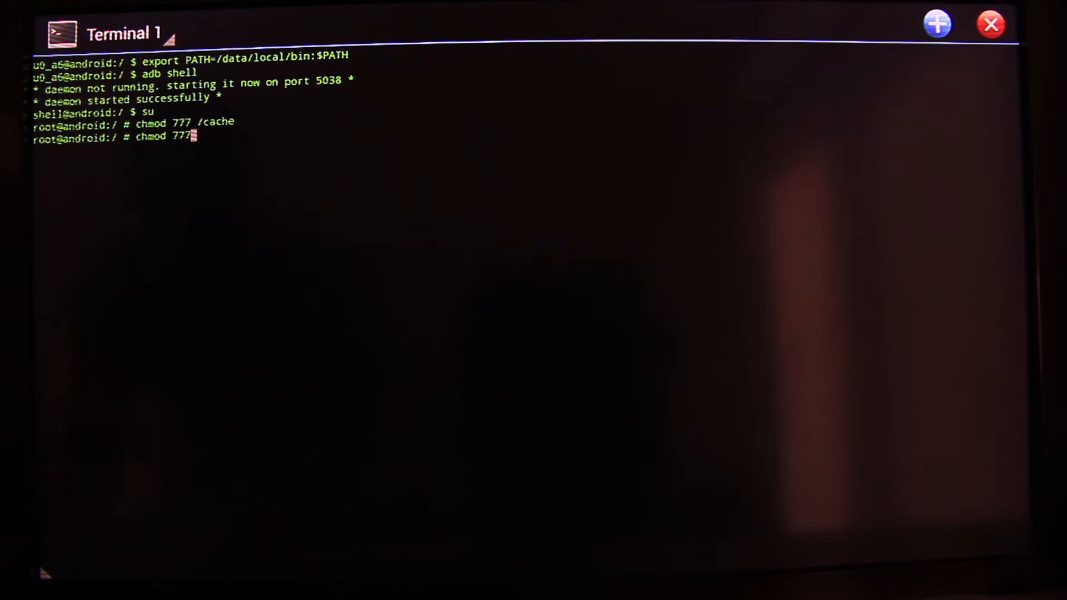
{"action": "type", "text": "/cache"}
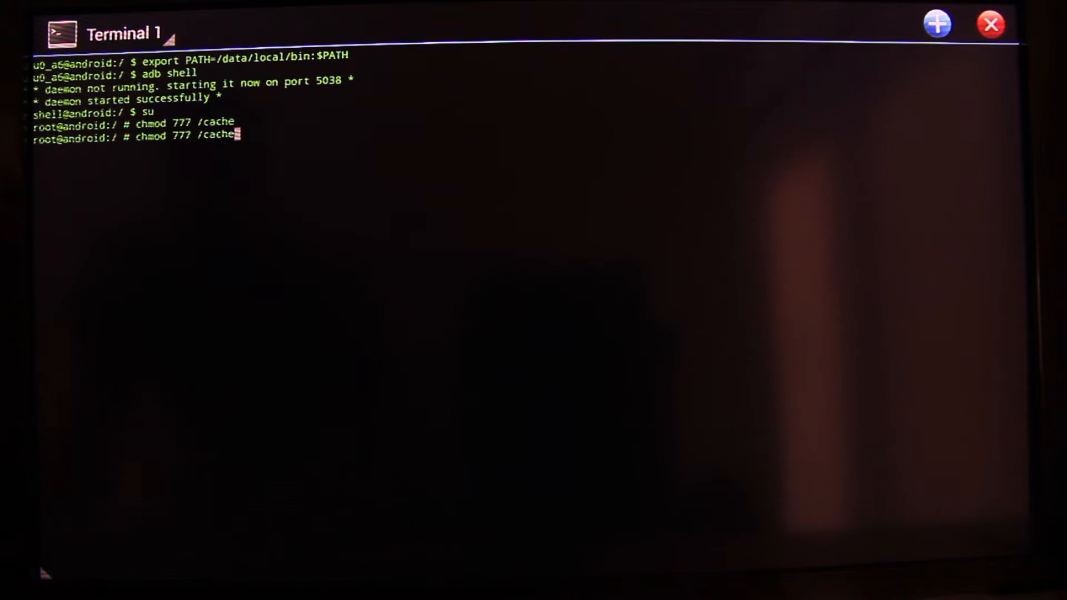
{"action": "type", "text": "/re"}
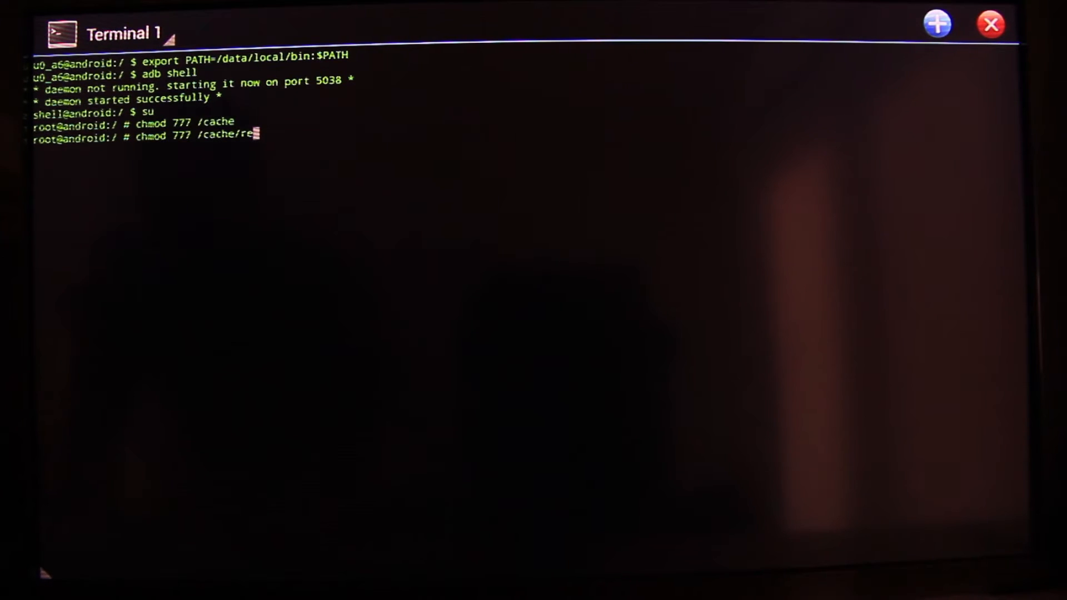
{"action": "type", "text": "covery"}
{"action": "type", "text": "cd"}
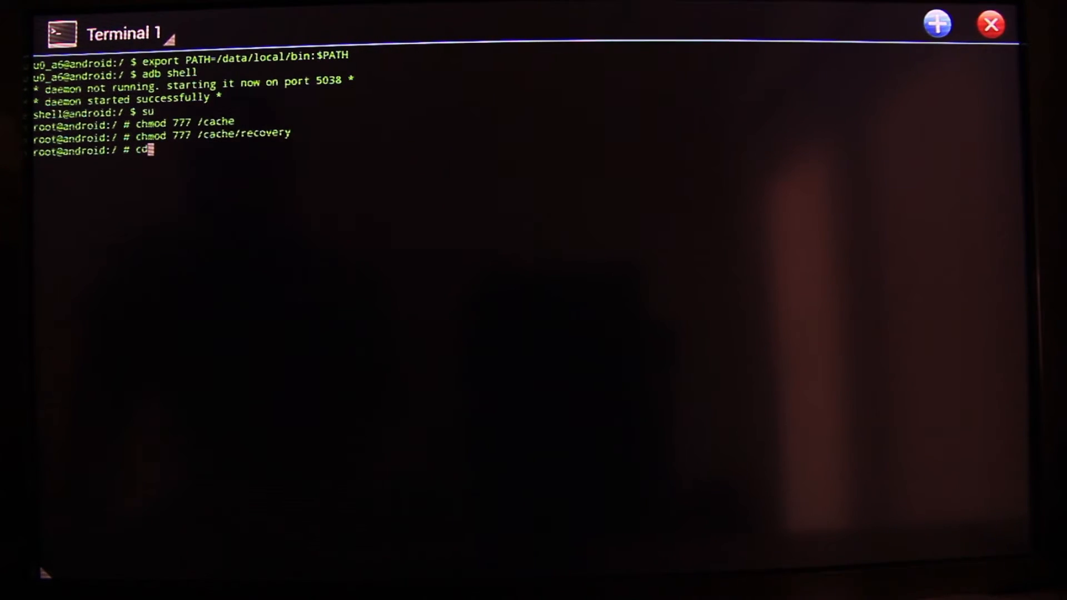
{"action": "type", "text": "/cache/recov"}
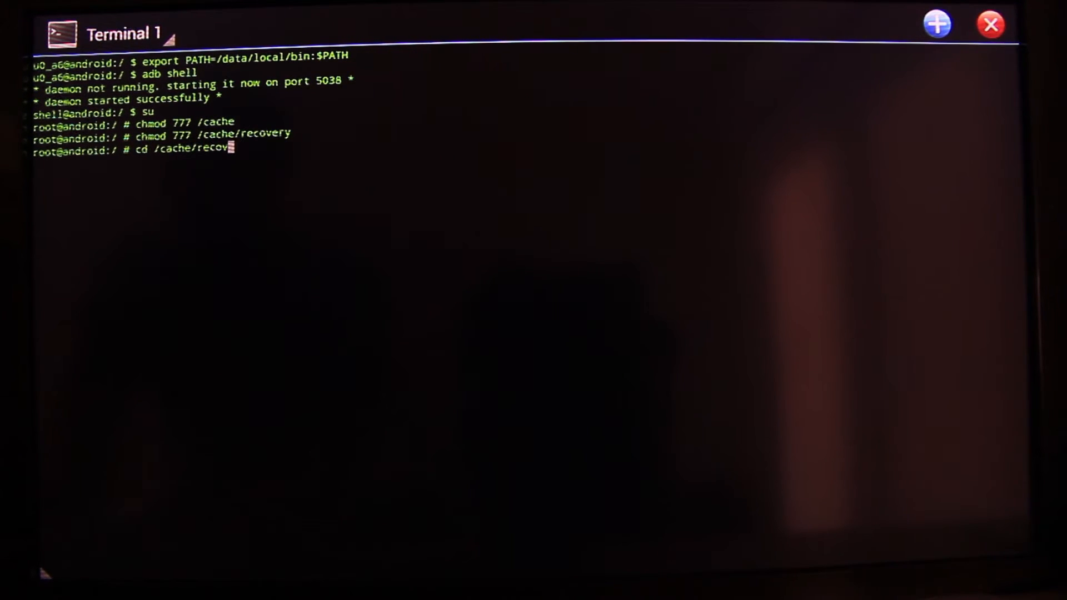
{"action": "key", "text": "Return"}
{"action": "type", "text": "echo --update_package=/cache/update.zip"}
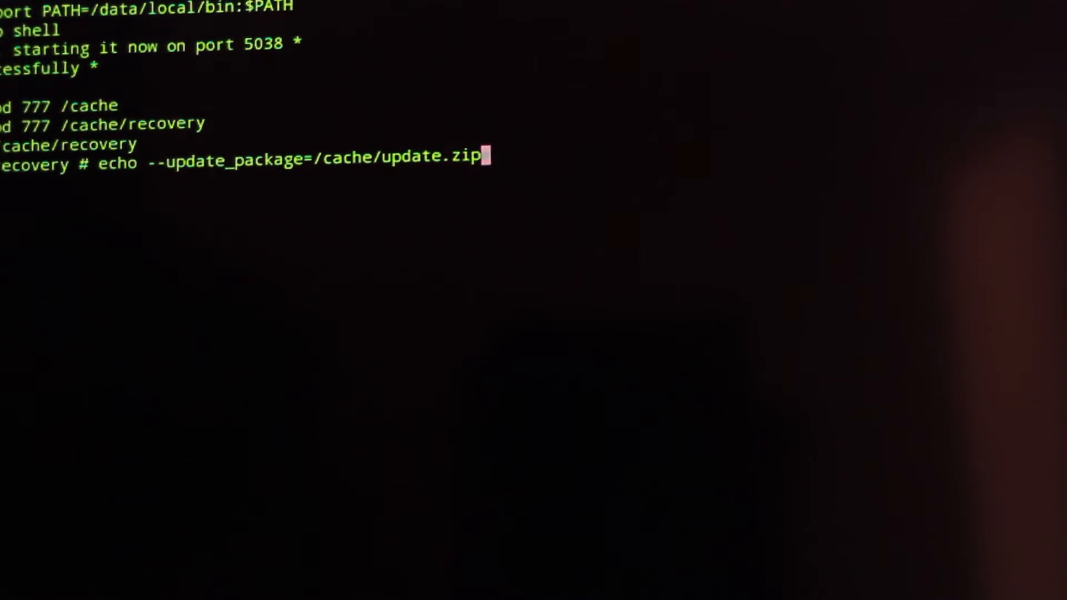
{"action": "type", "text": " > comman"}
{"action": "key", "text": "Return"}
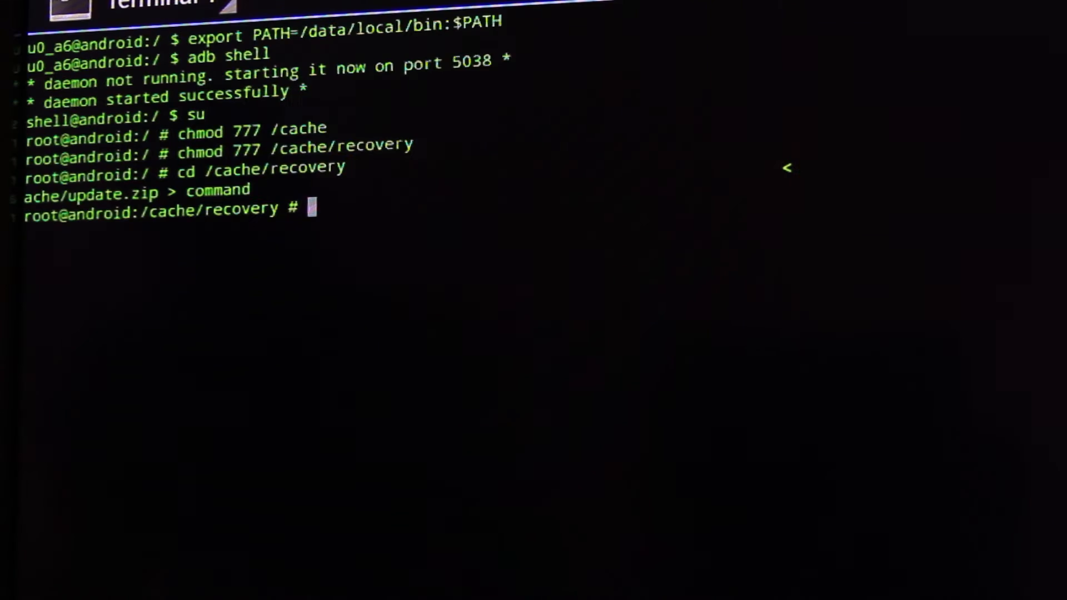
Flash /sdcard/recovery.img to /dev/block/platform/msm_sdcc.1/by-name/recovery with dd.
{"action": "type", "text": "dd if=/"}
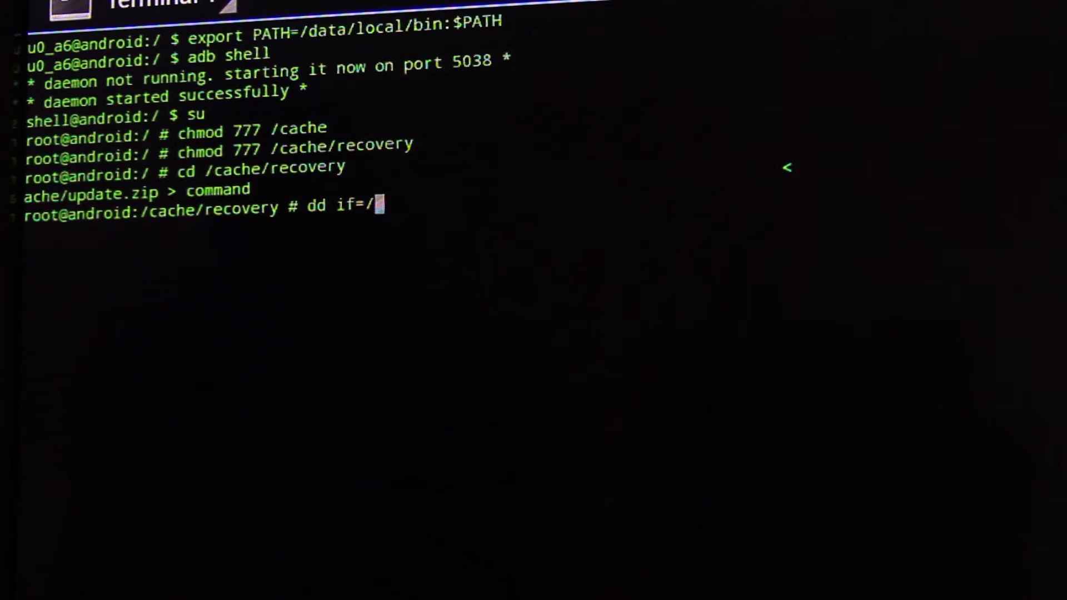
{"action": "type", "text": "sdcard/"}
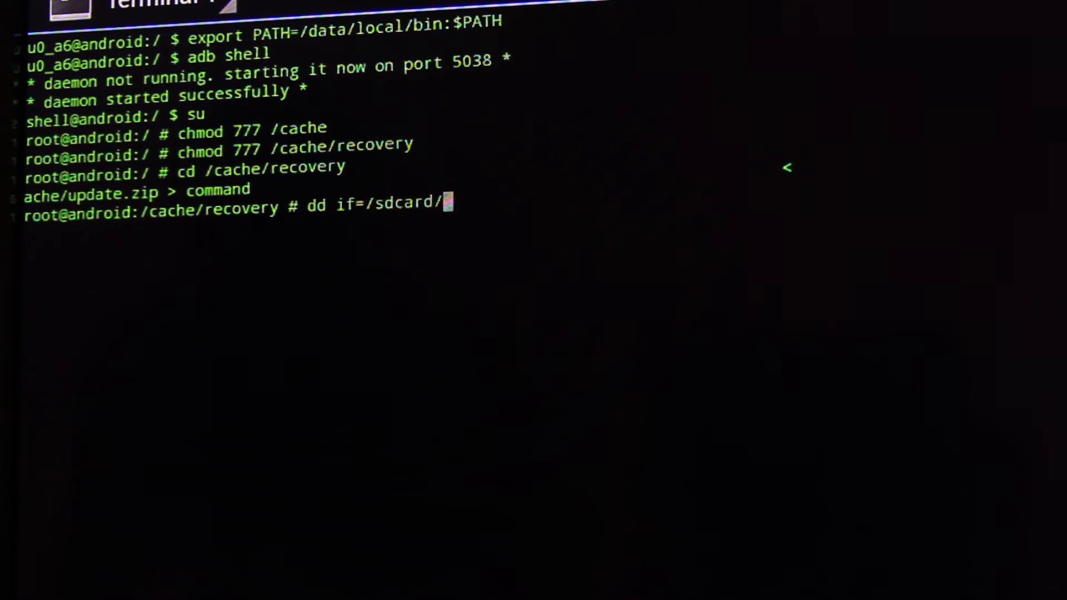
{"action": "type", "text": "recovery"}
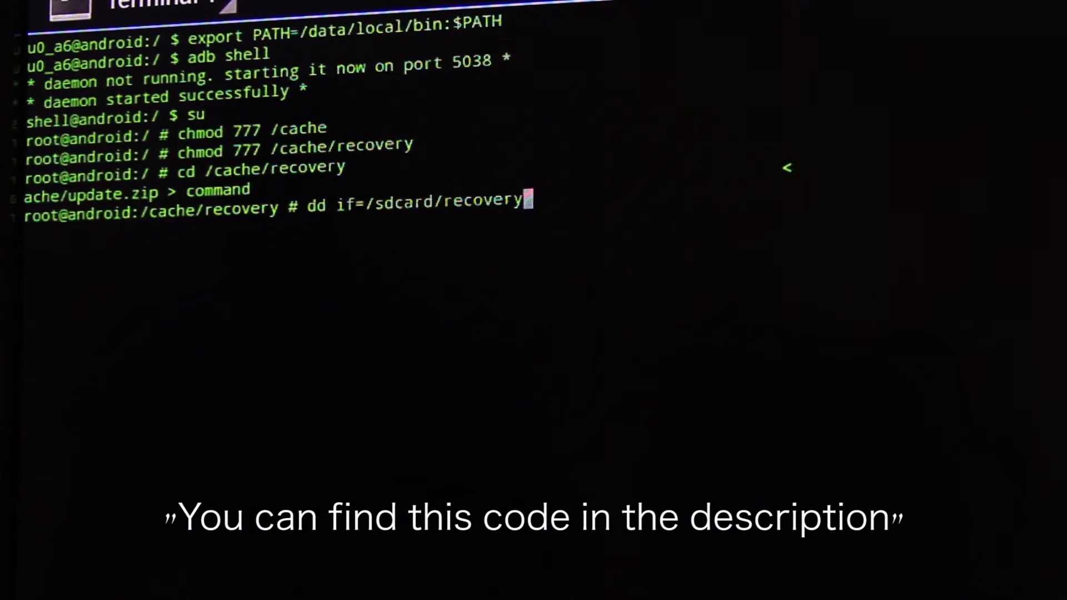
{"action": "type", "text": ".img of="}
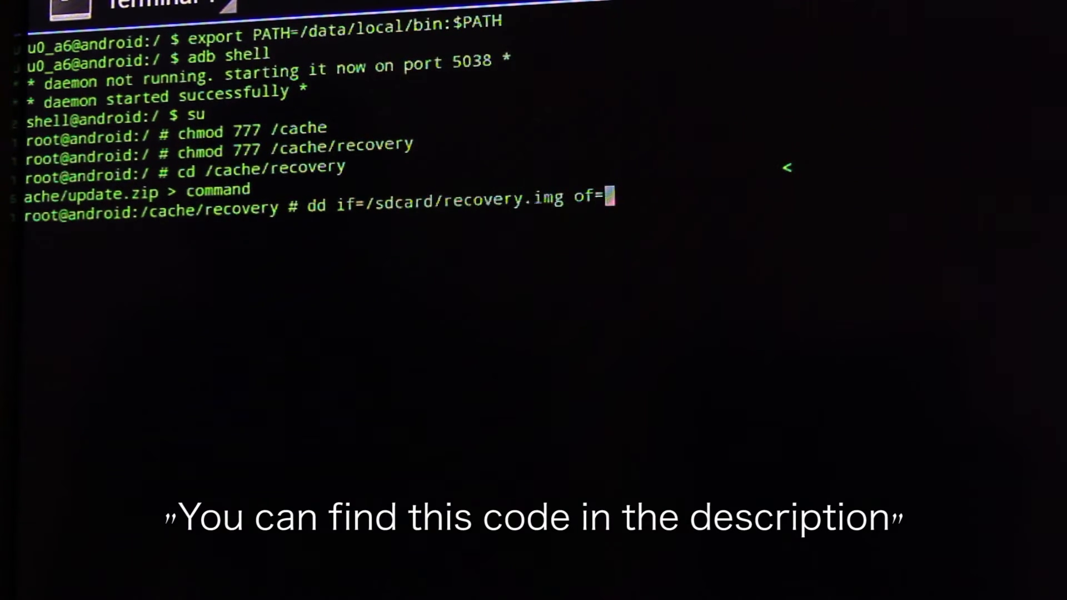
{"action": "type", "text": "/dev/"}
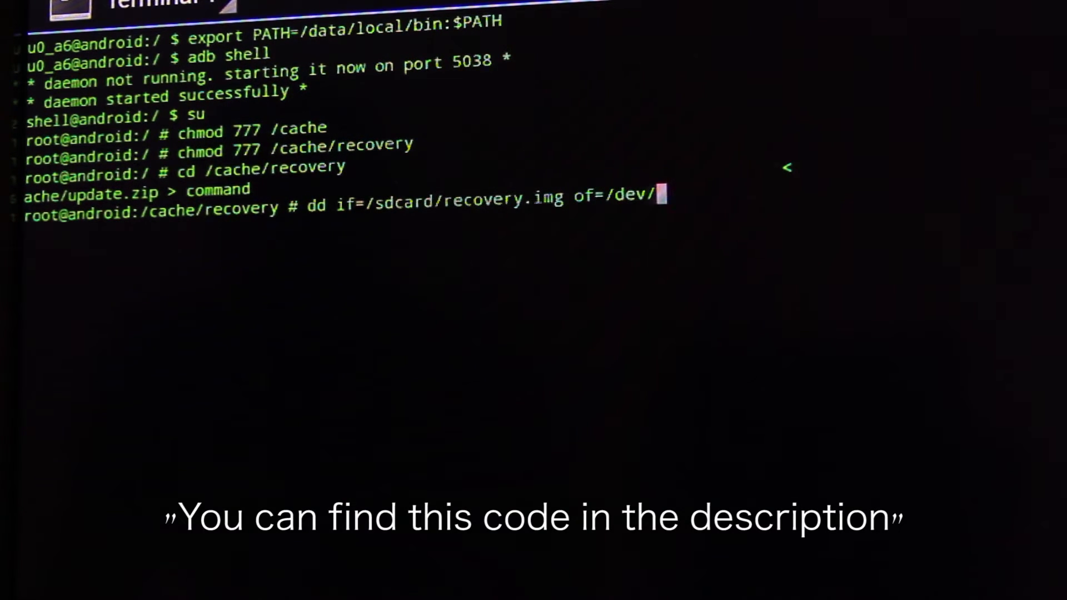
{"action": "type", "text": "block/platform"}
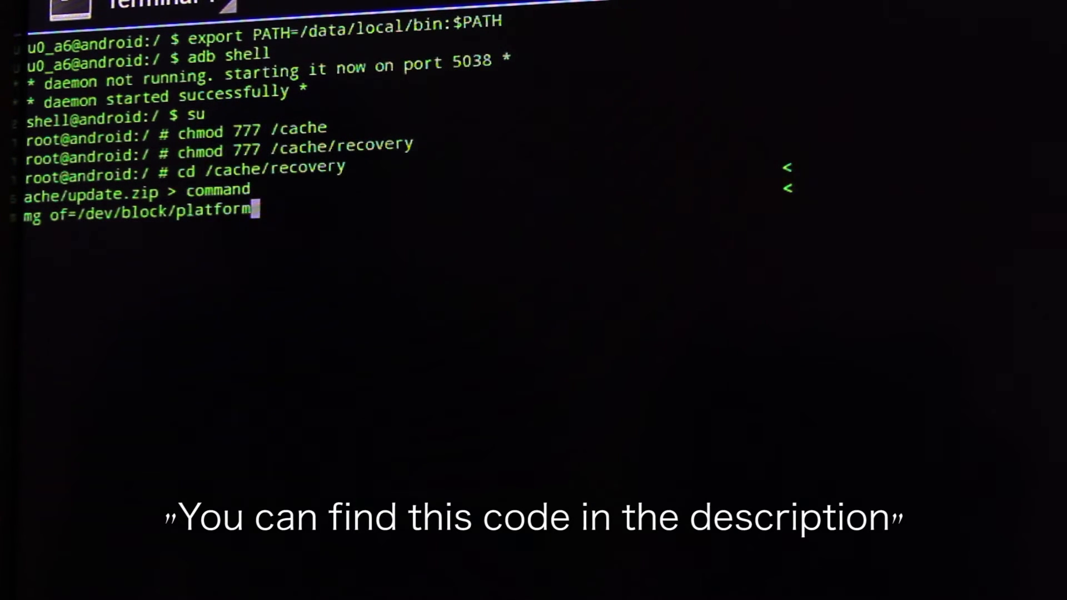
{"action": "type", "text": "/msm"}
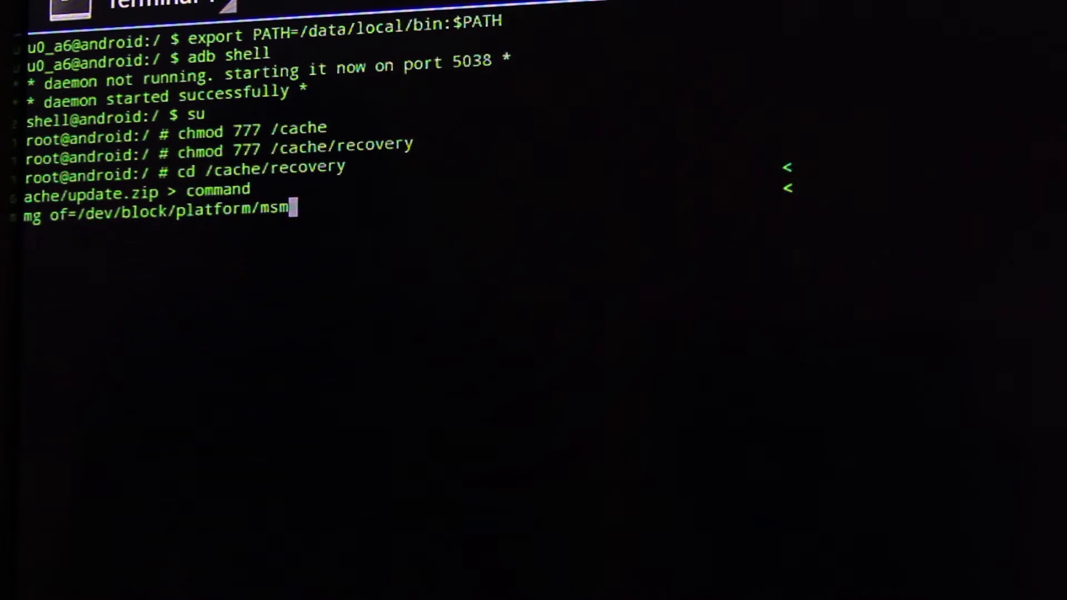
{"action": "type", "text": "_sdcc"}
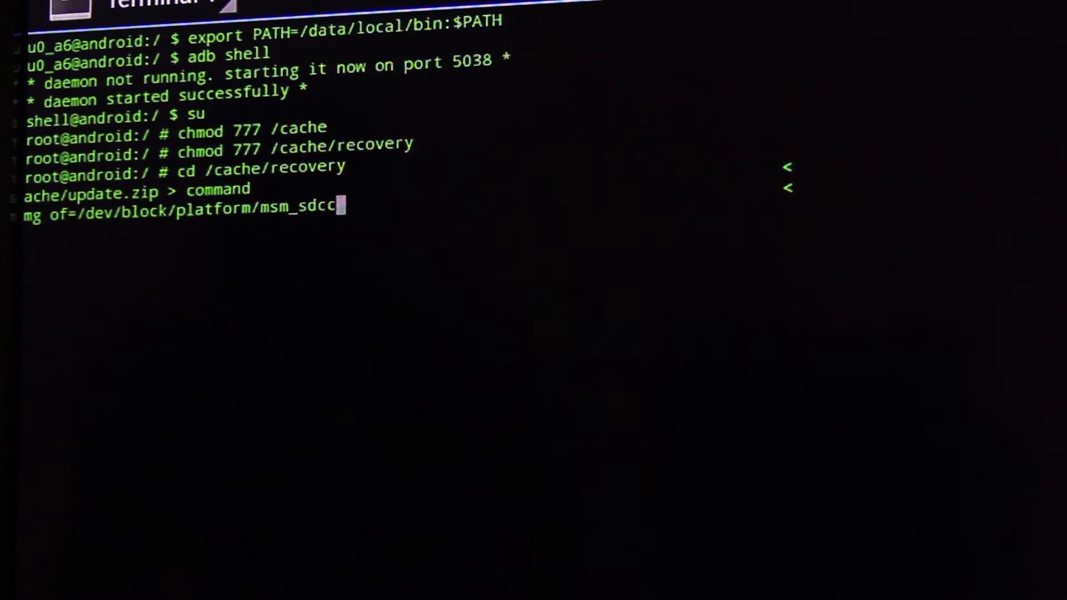
{"action": "type", "text": ".1/"}
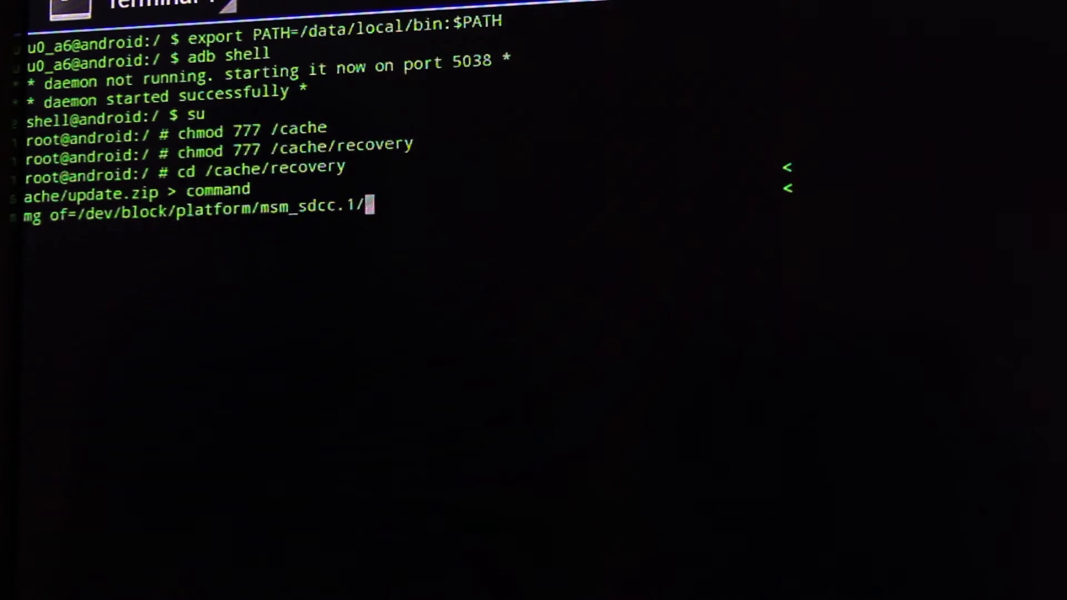
{"action": "type", "text": "by"}
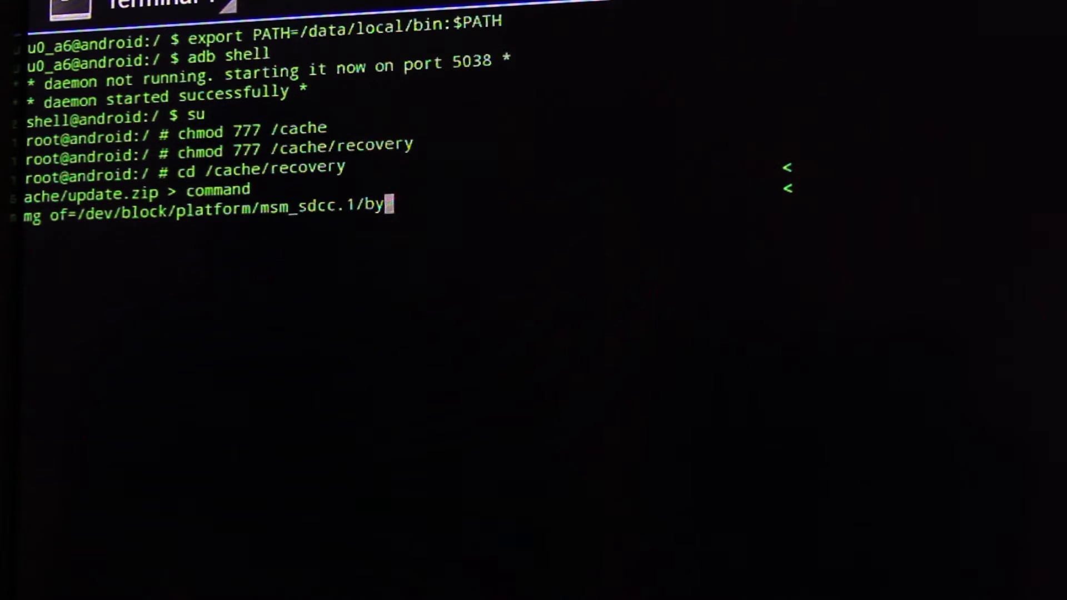
{"action": "type", "text": "-name/rec"}
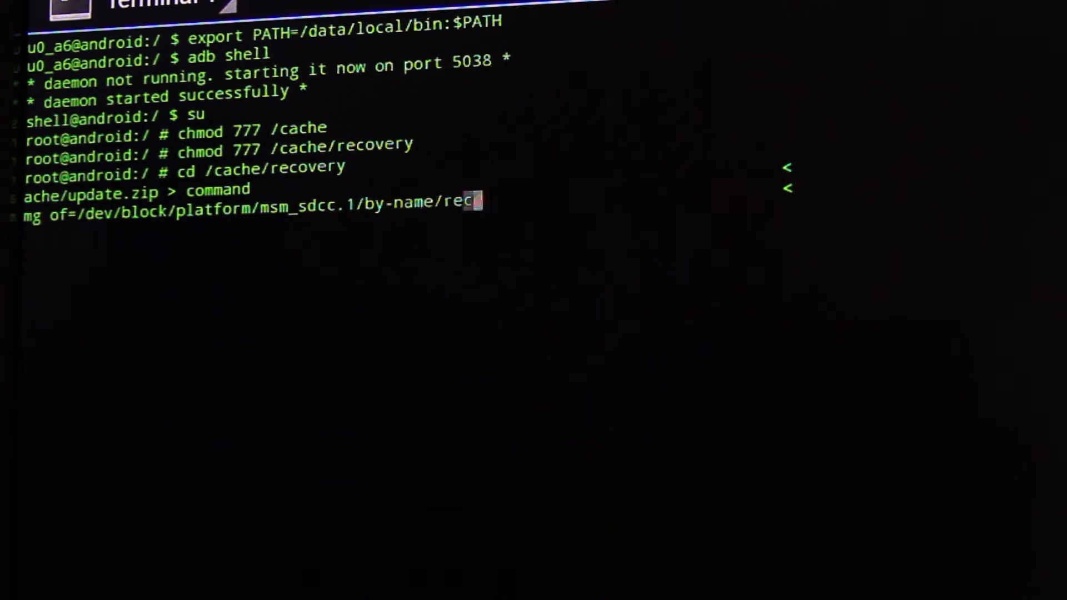
{"action": "type", "text": "overy"}
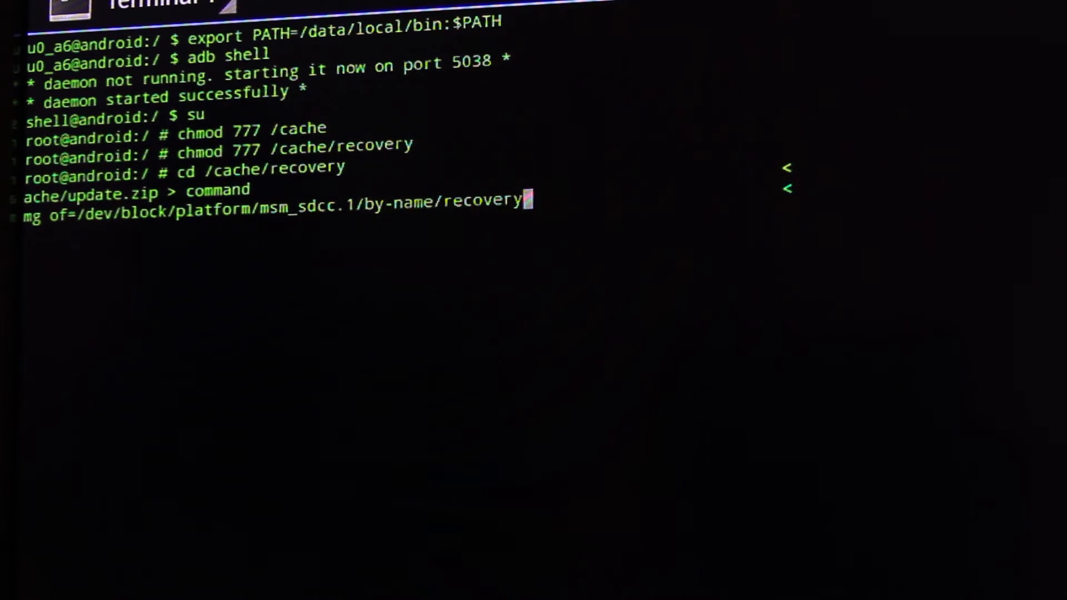
{"action": "key", "text": "Return"}
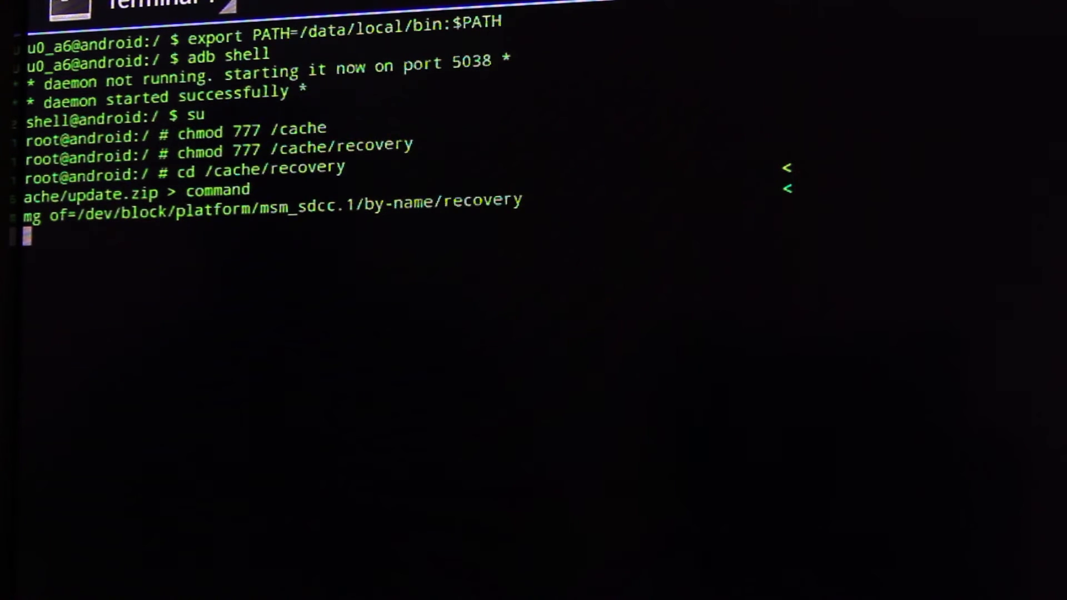
{"action": "key", "text": "Return"}
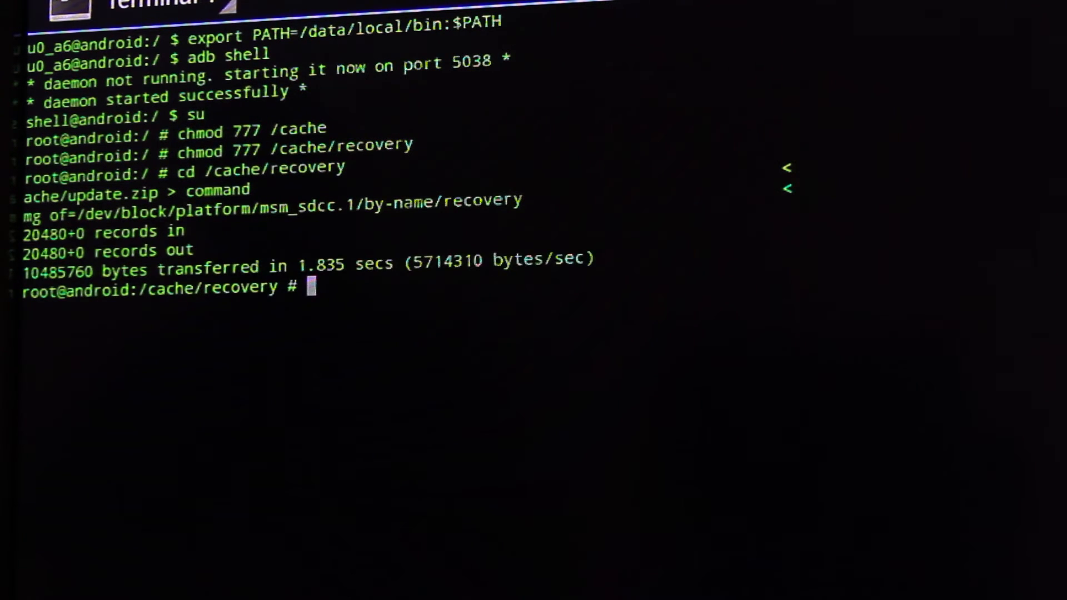
Exit the root shell.
{"action": "type", "text": "ex"}
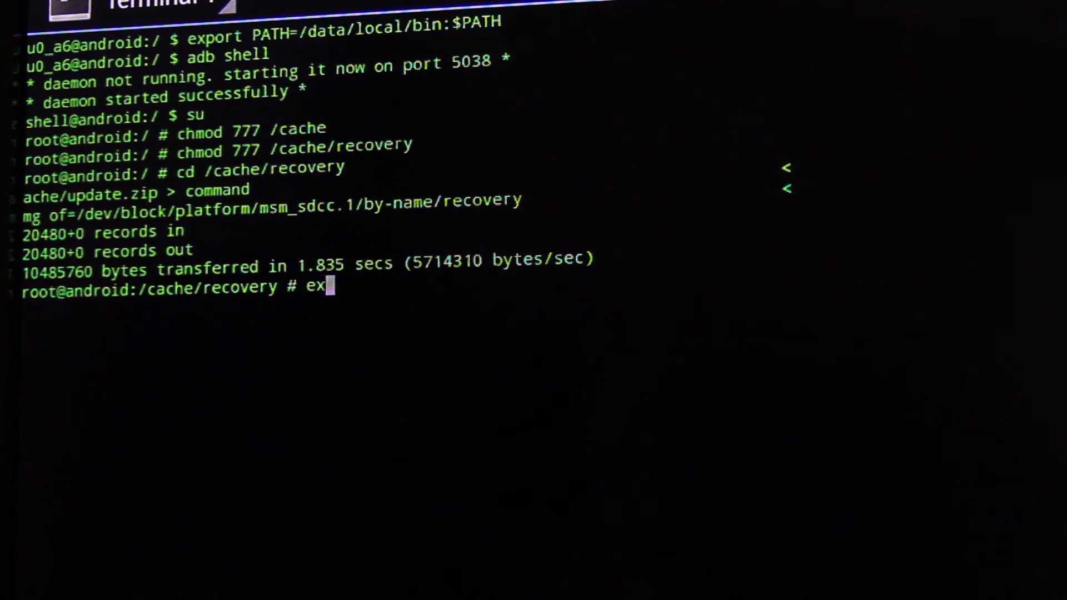
{"action": "key", "text": "Return"}
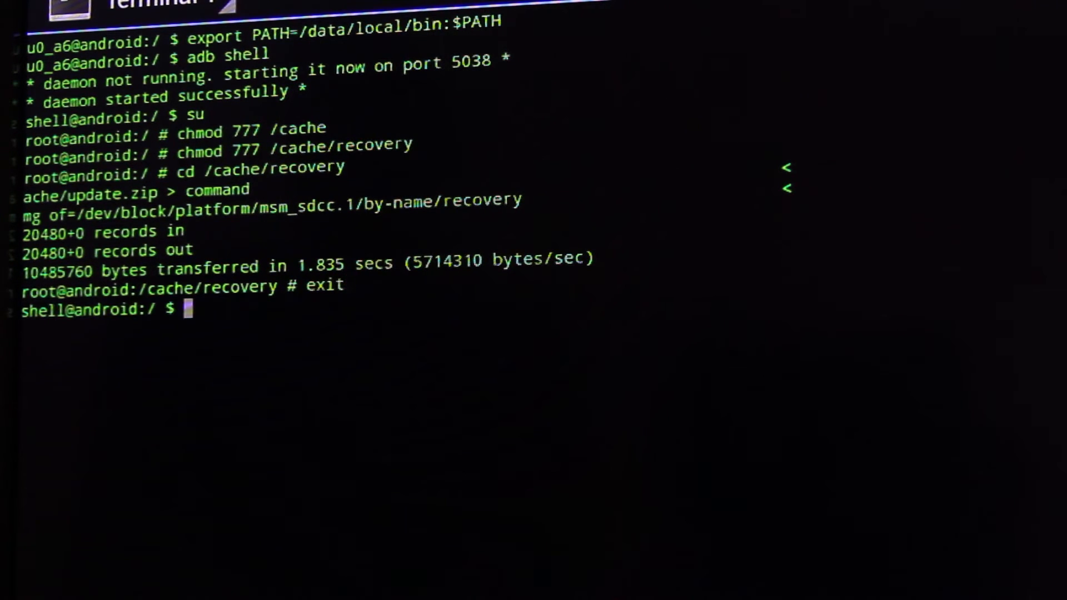
{"action": "type", "text": "exit"}
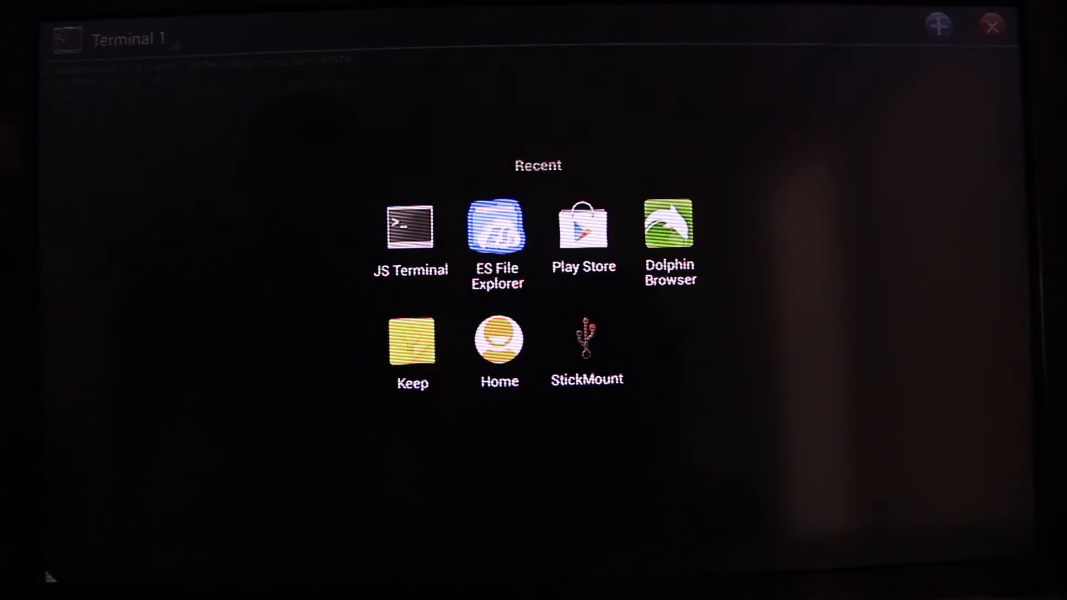
Switch to ES File Explorer, go to /cache, and paste update.zip there.
{"action": "left_click", "coordinate": [496, 225]}
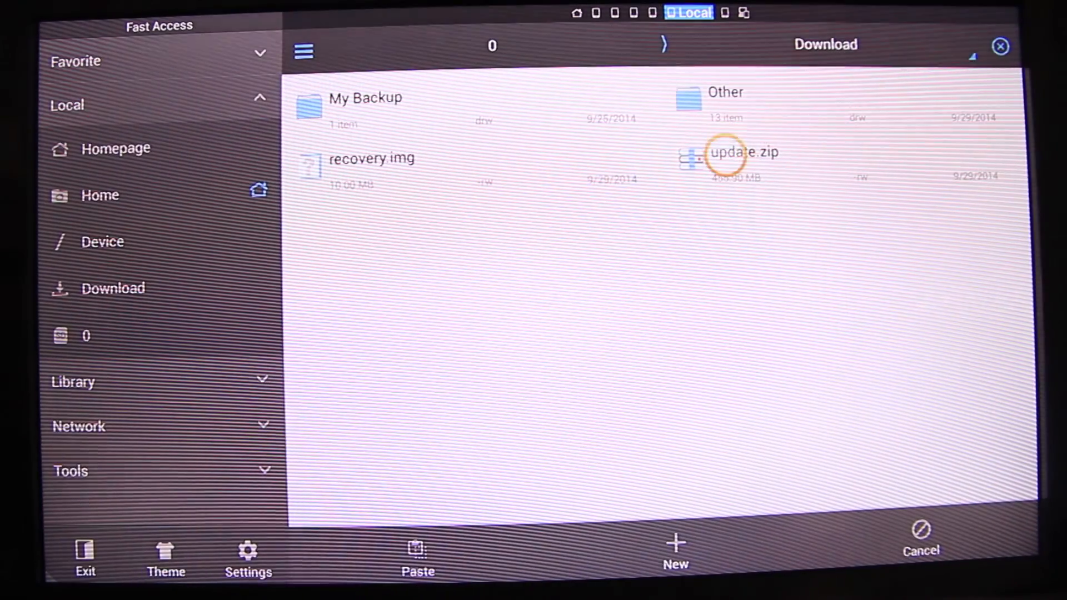
{"action": "left_click", "coordinate": [744, 151]}
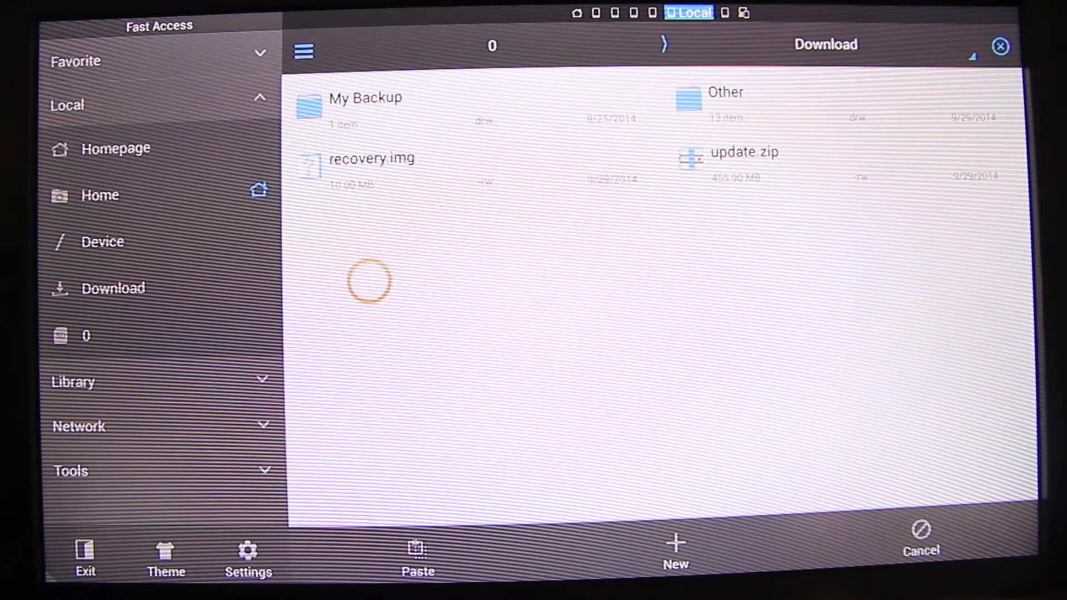
{"action": "left_click", "coordinate": [102, 242]}
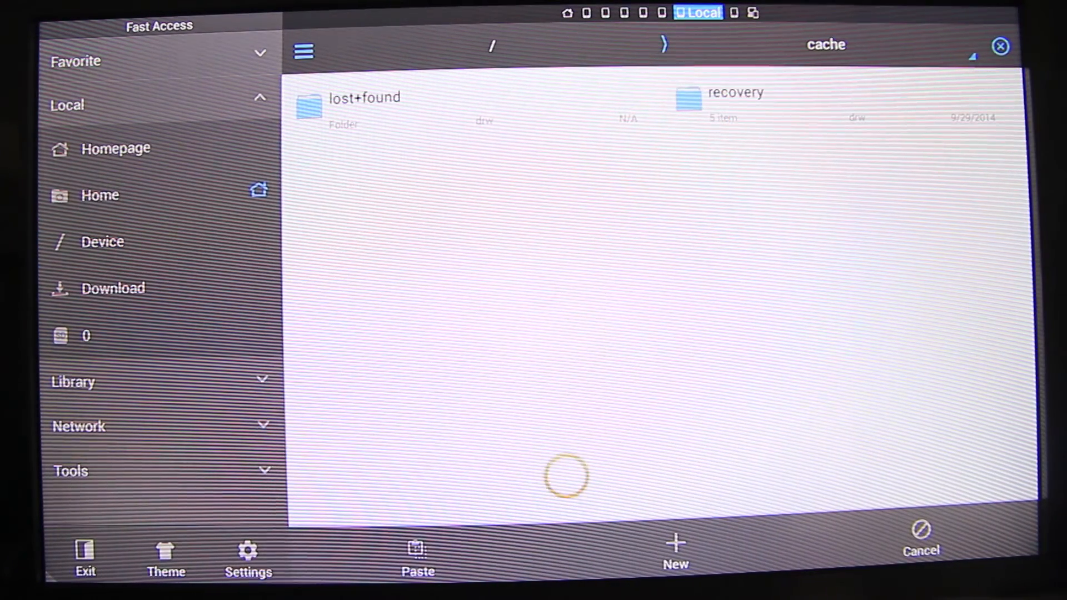
{"action": "left_click", "coordinate": [919, 552]}
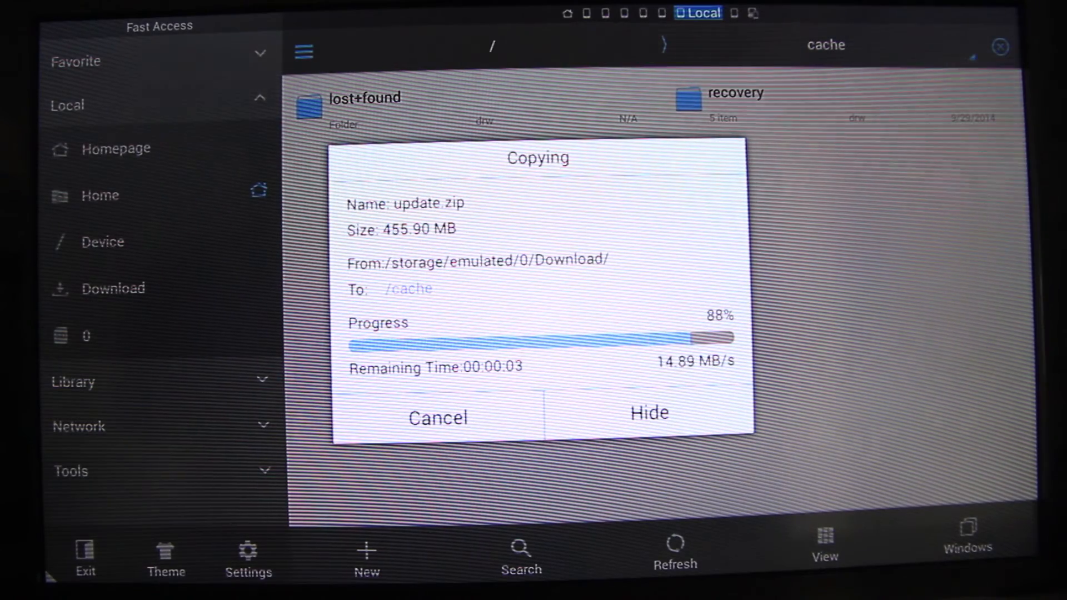
{"action": "left_click", "coordinate": [647, 412]}
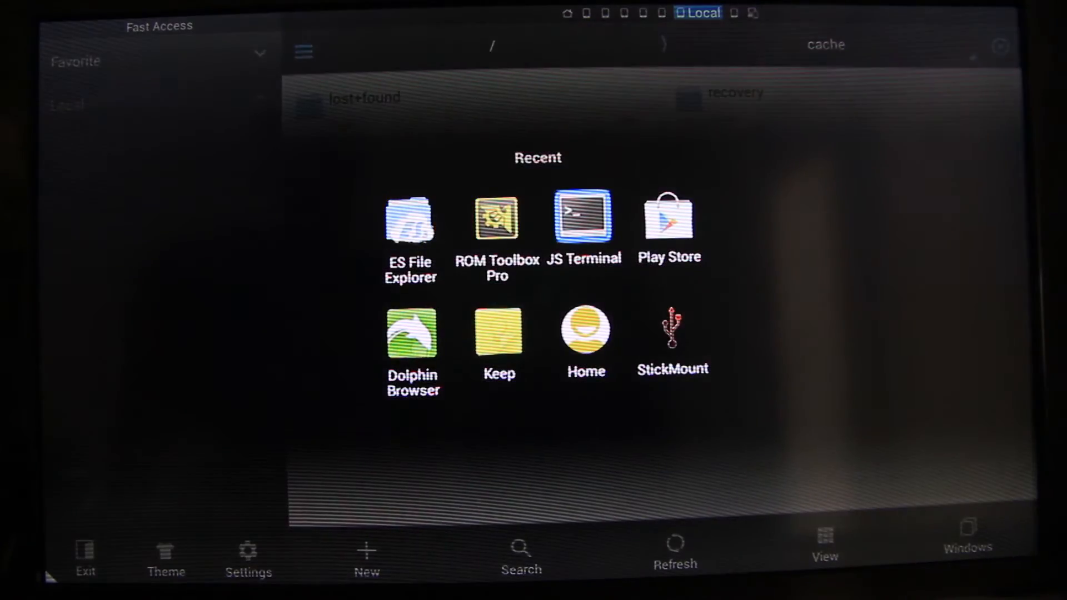
Return to JS Terminal and type adb reboot recovery.
{"action": "left_click", "coordinate": [583, 218]}
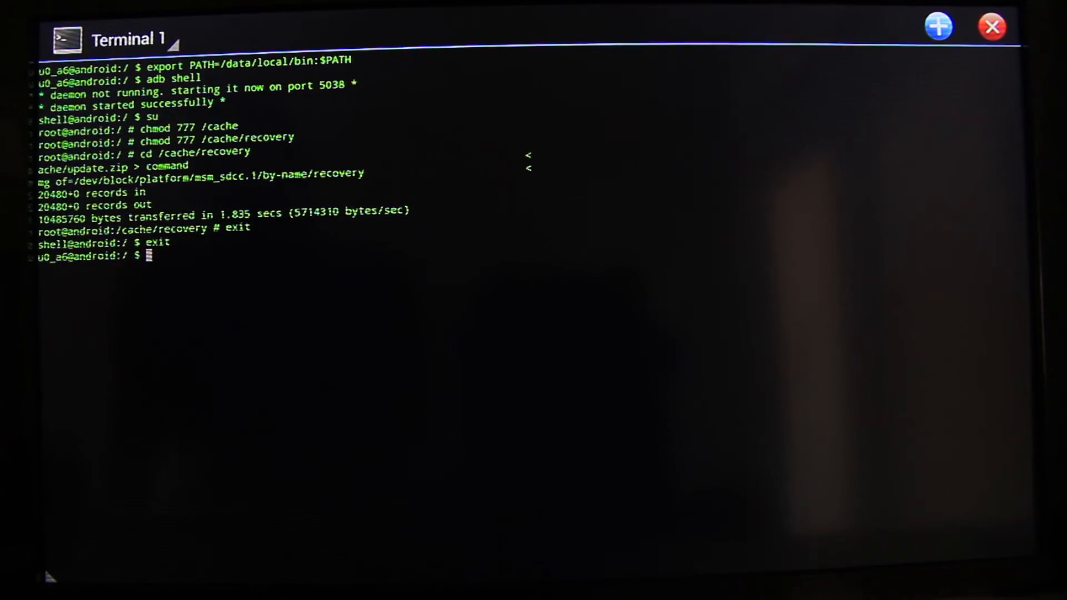
{"action": "type", "text": "adb reboot"}
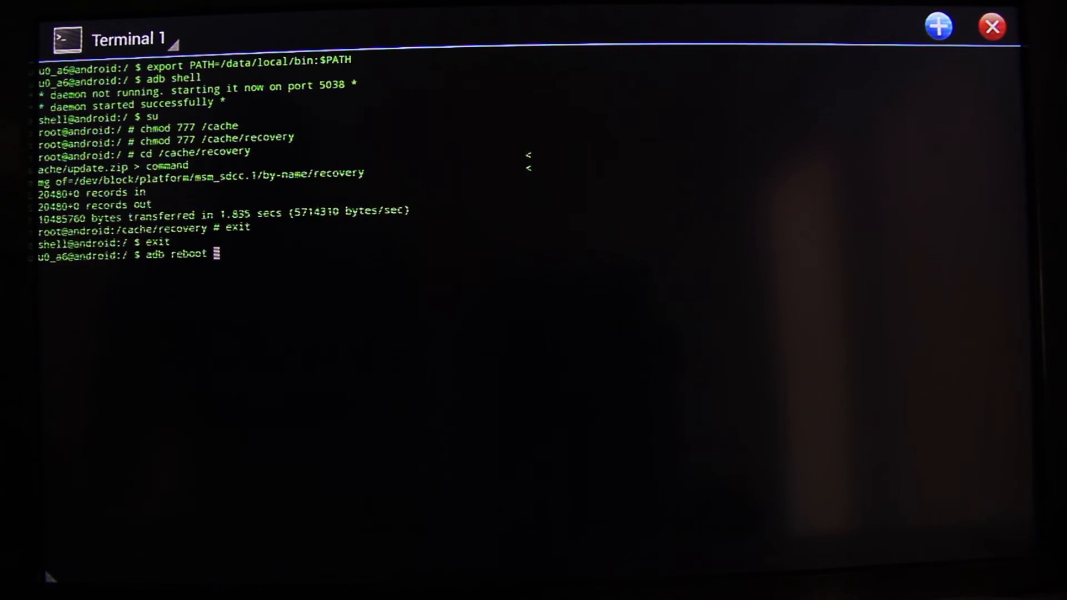
{"action": "type", "text": "re"}
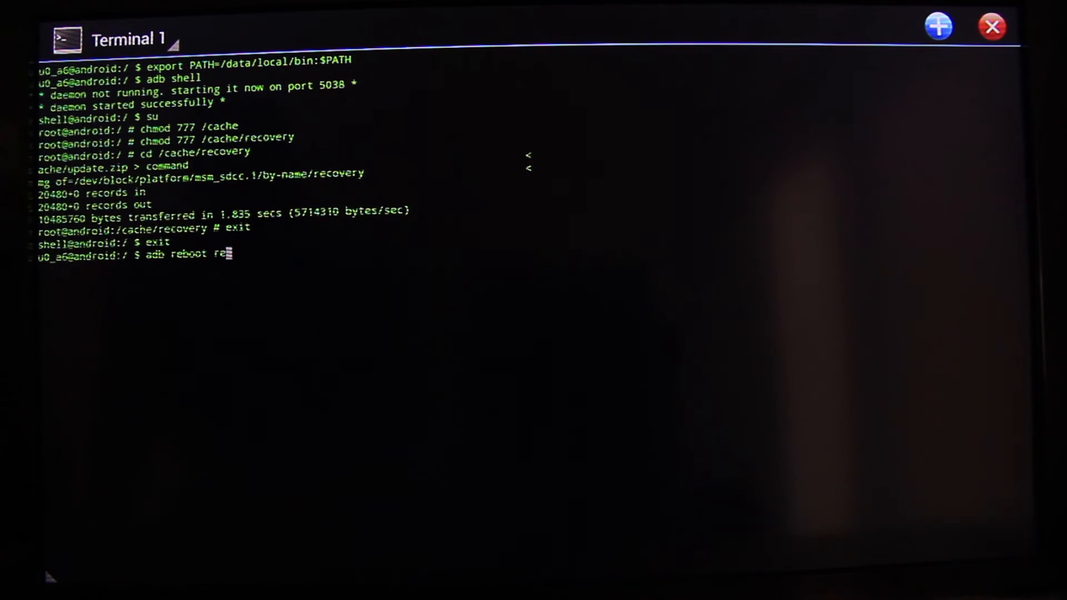
{"action": "type", "text": "cover"}
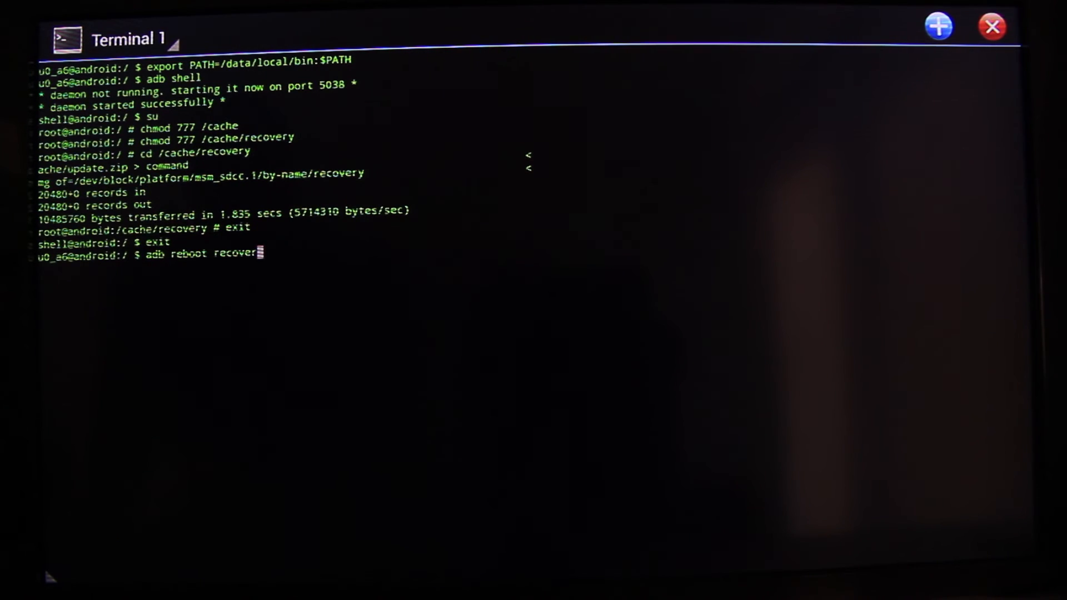